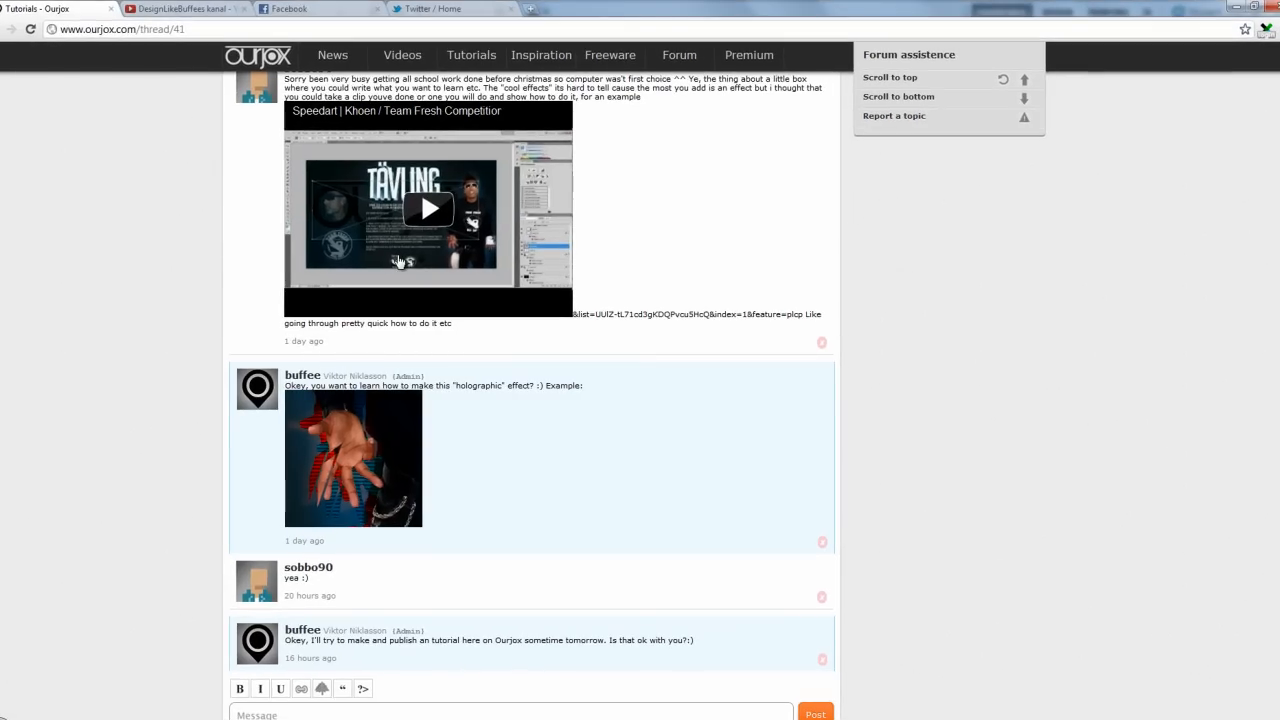
pyautogui.moveTo(396, 228)
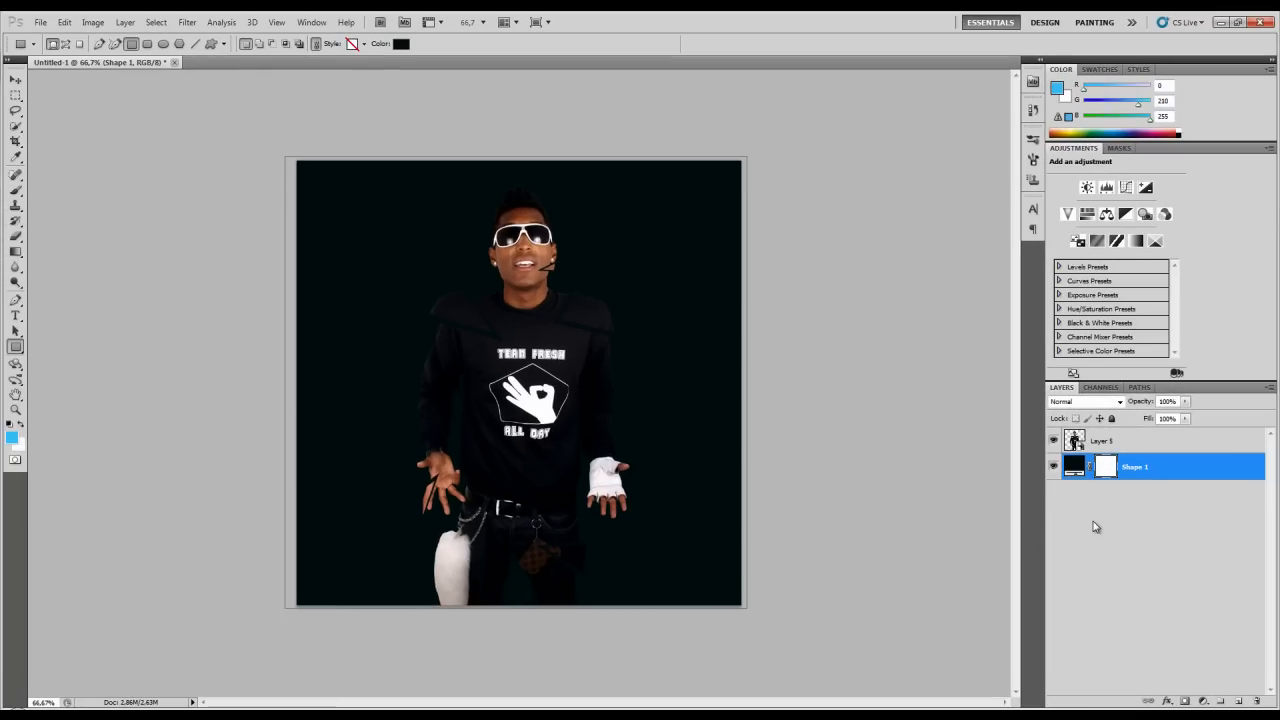
# Select the man's layer and create a new document 2 pixels wide by 2 pixels tall
pyautogui.click(1104, 440)
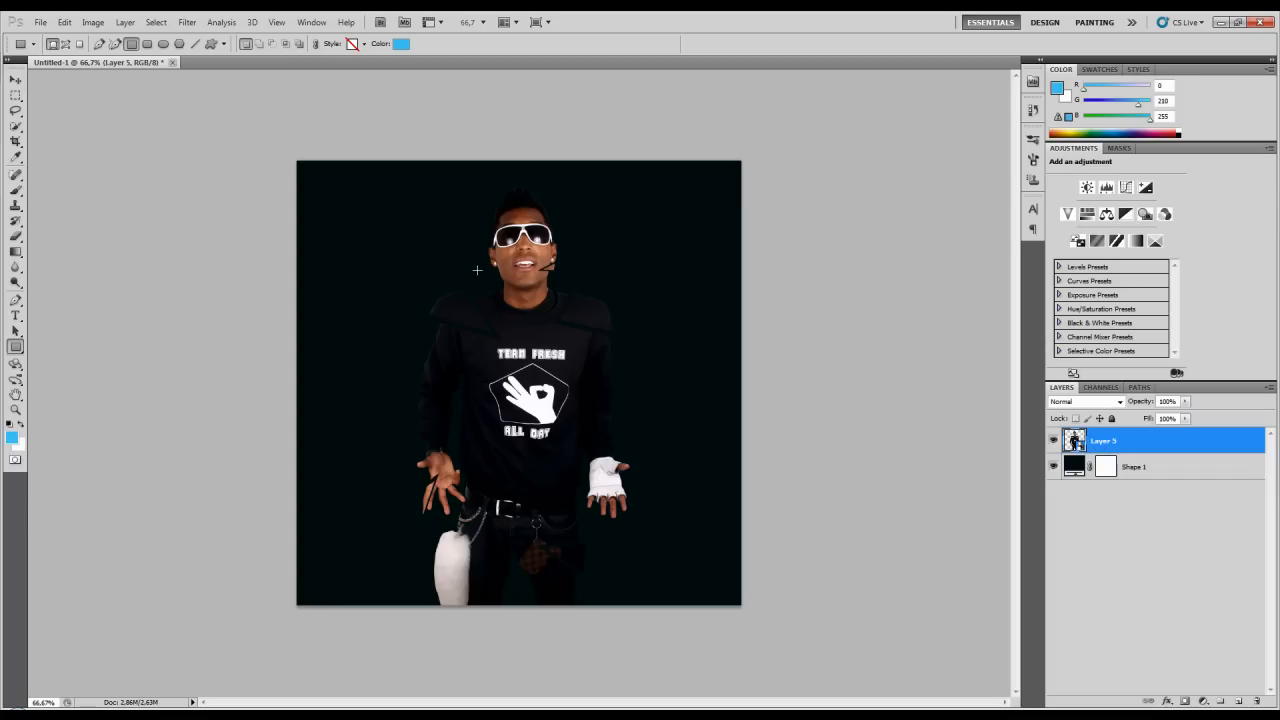
pyautogui.moveTo(348, 302)
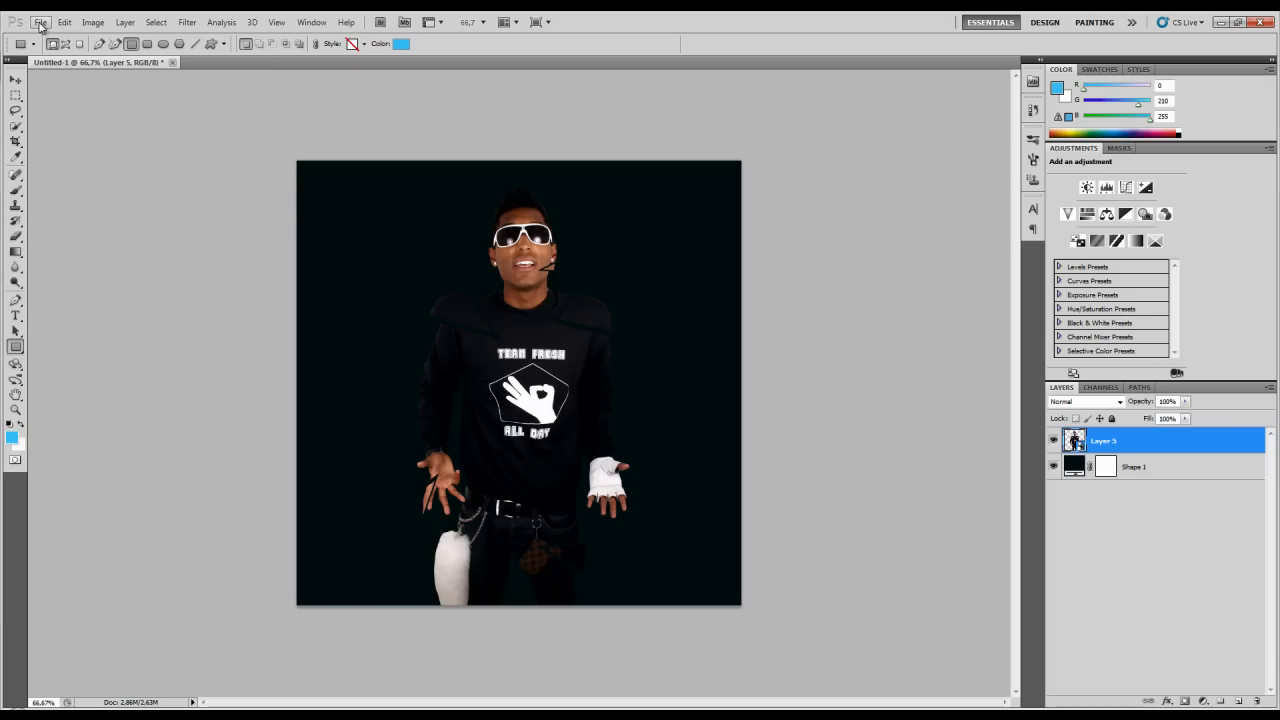
pyautogui.click(40, 20)
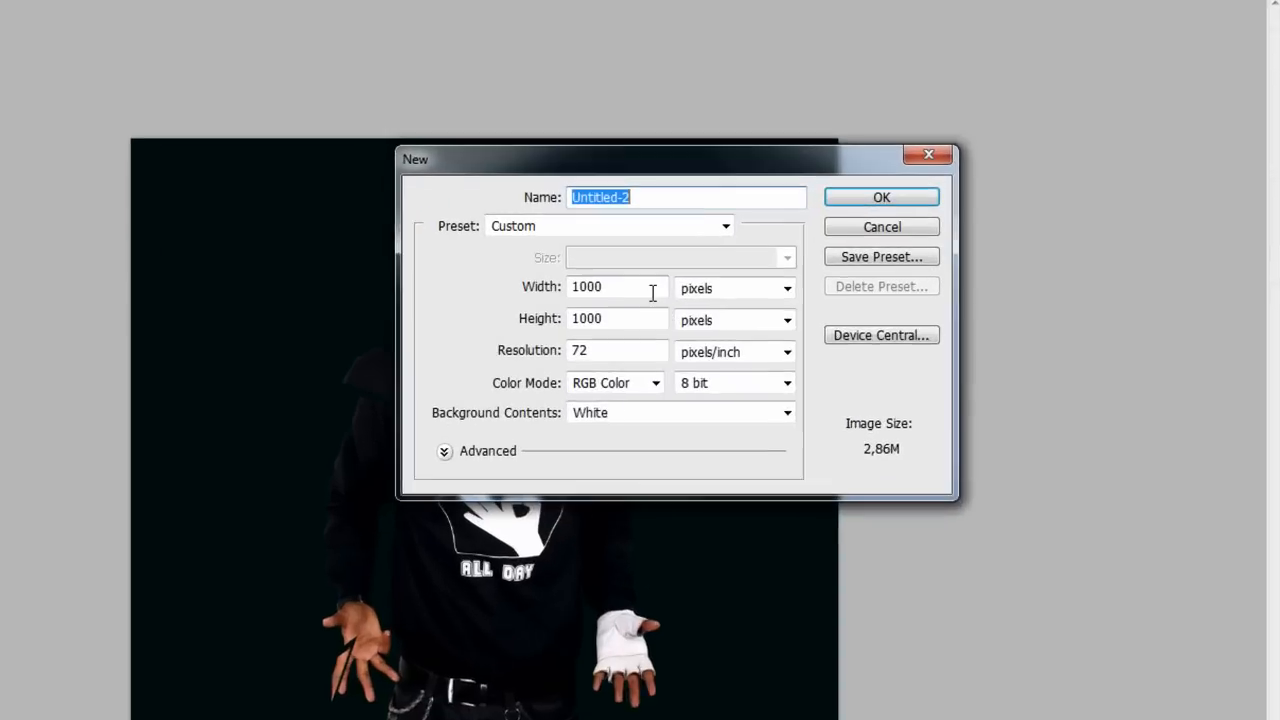
pyautogui.write('2')
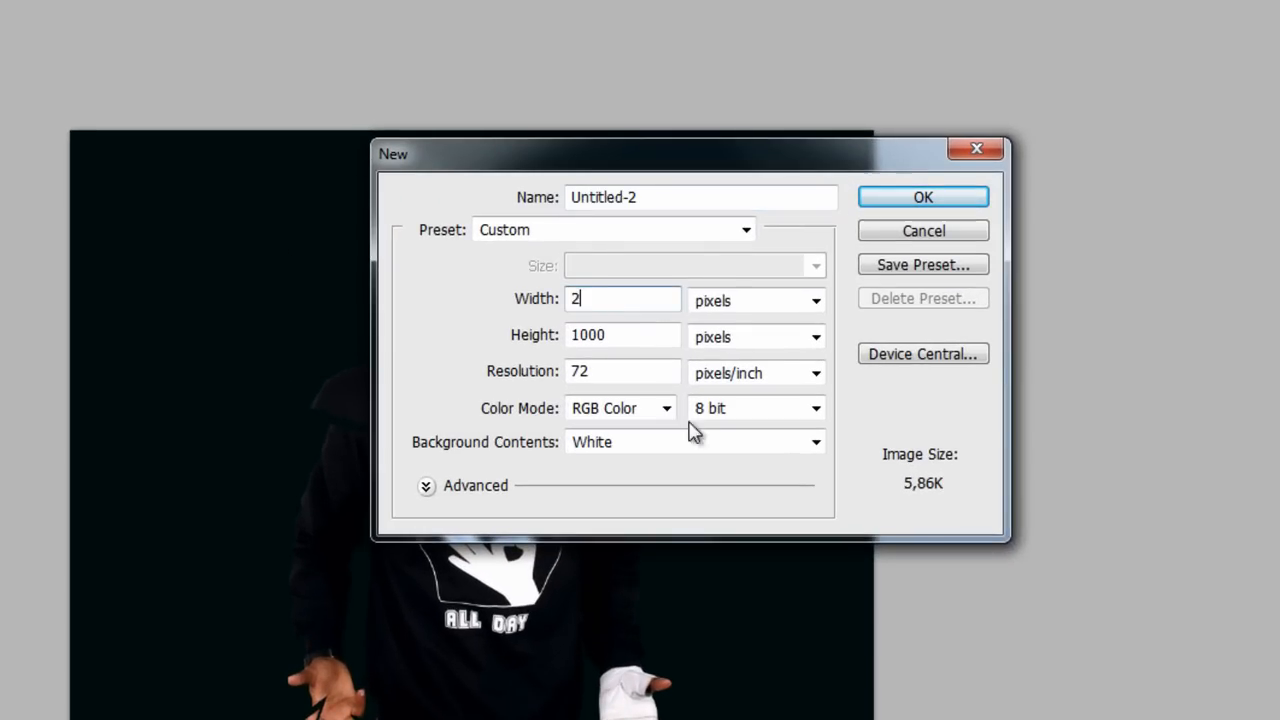
pyautogui.write('2')
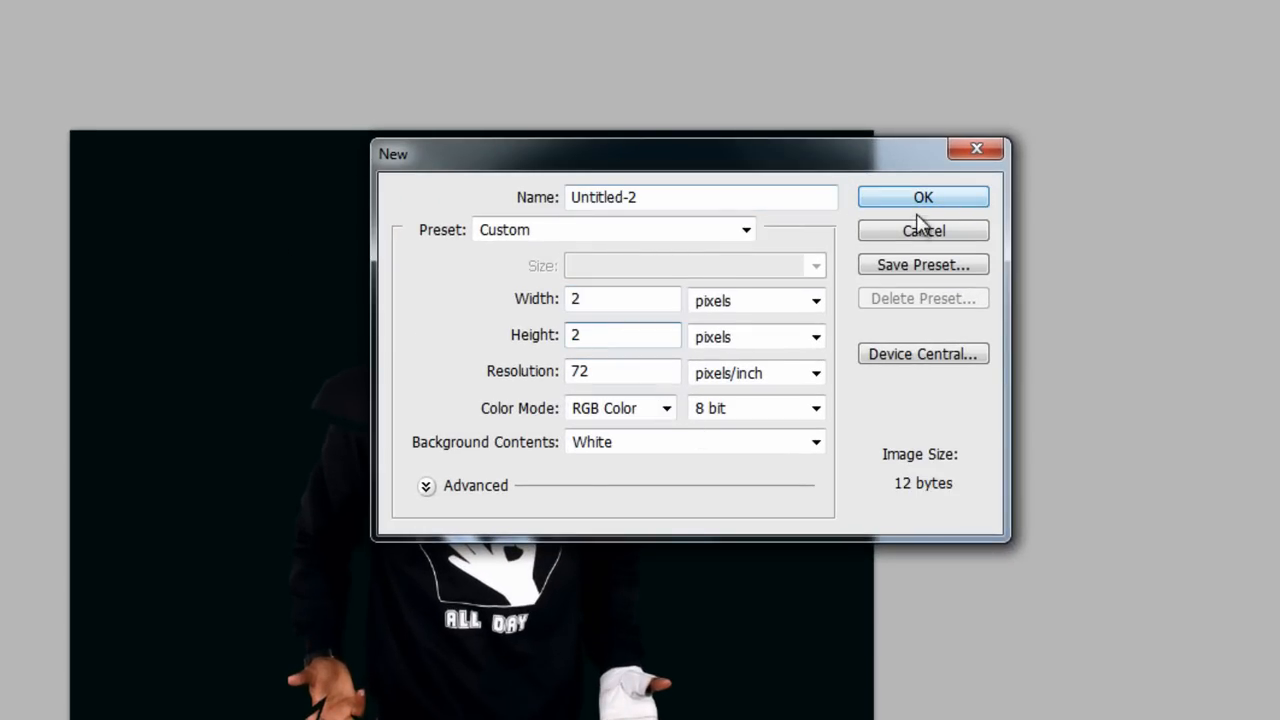
pyautogui.click(924, 196)
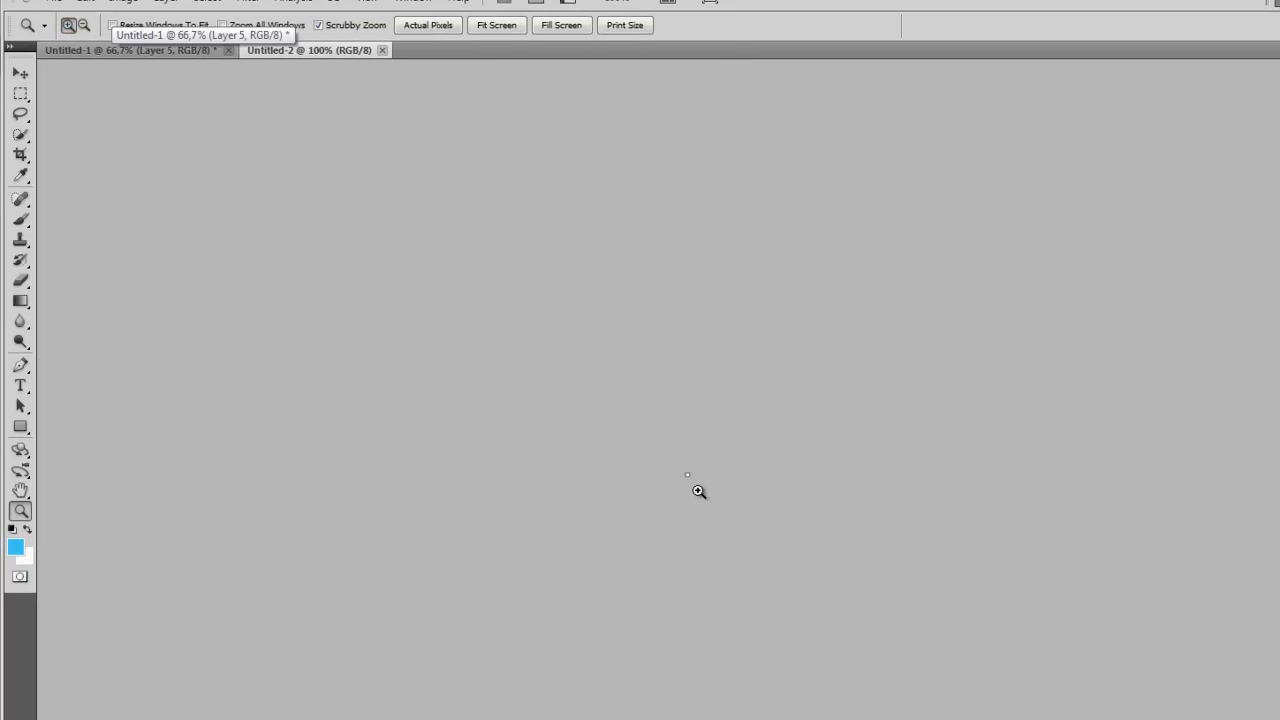
# Zoom in, set the paint colour to black for the top row and delete the white Background layer
pyautogui.click(688, 476)
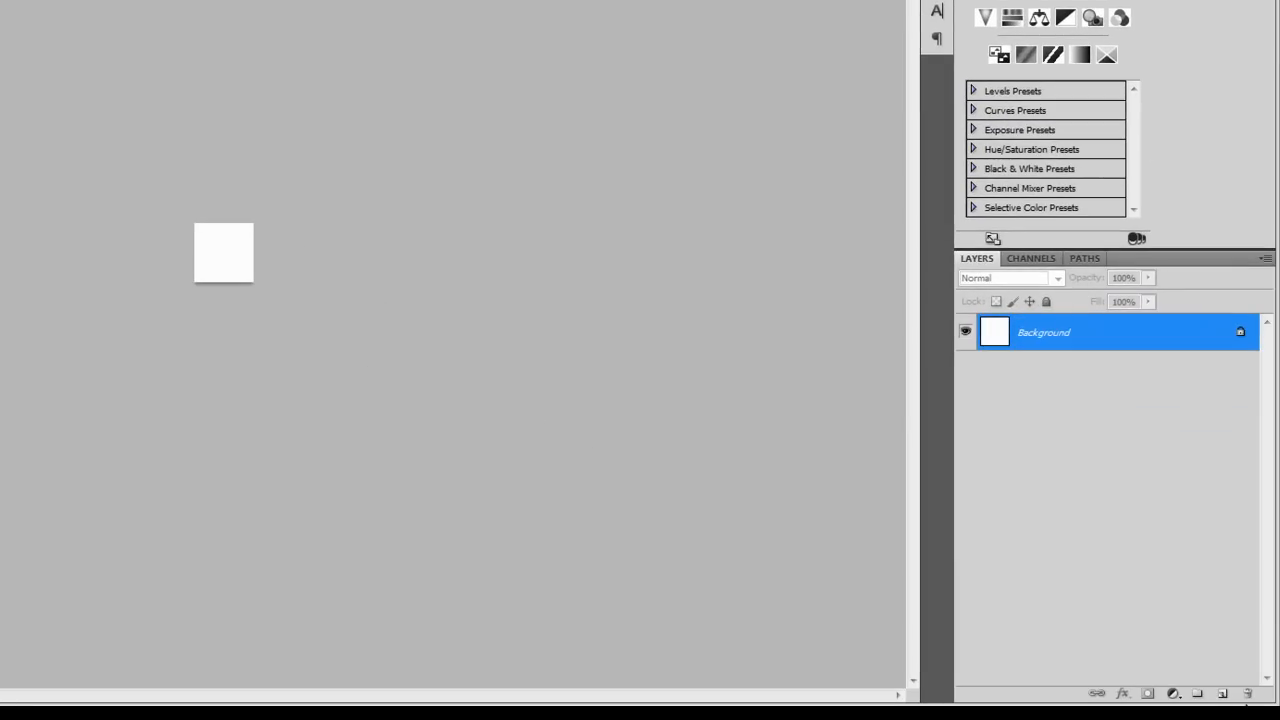
pyautogui.click(1224, 690)
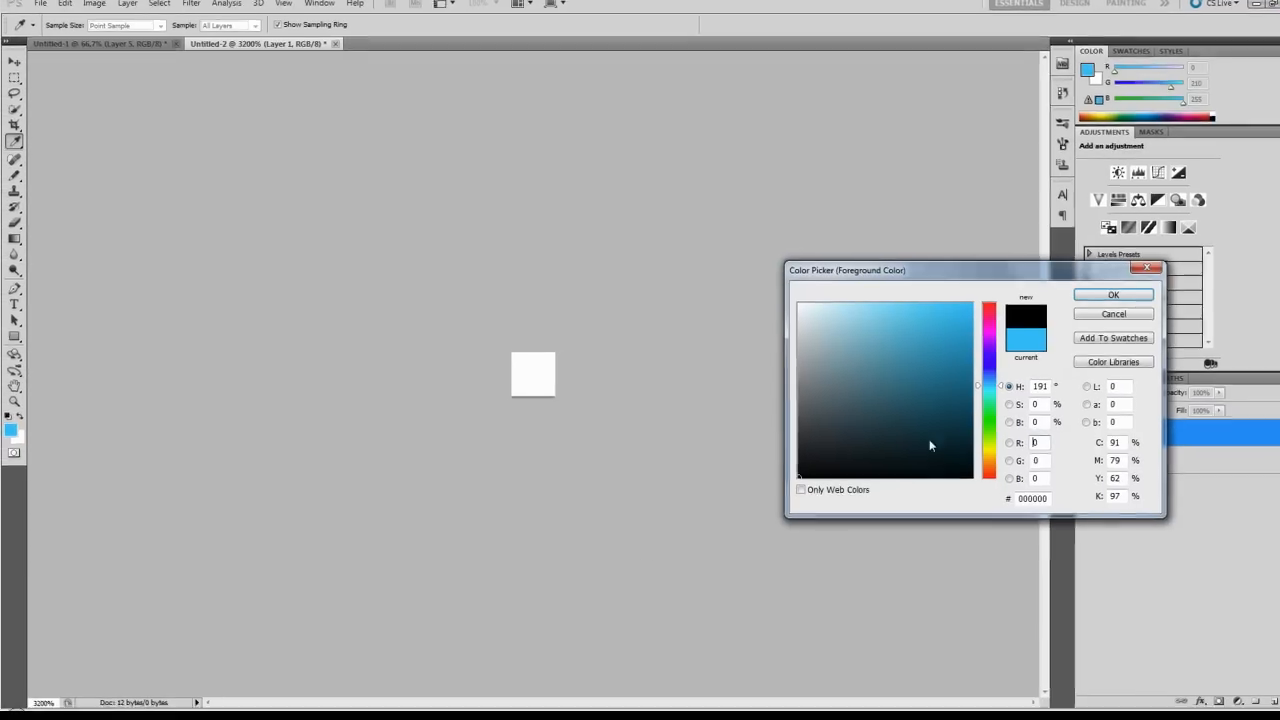
pyautogui.click(1112, 294)
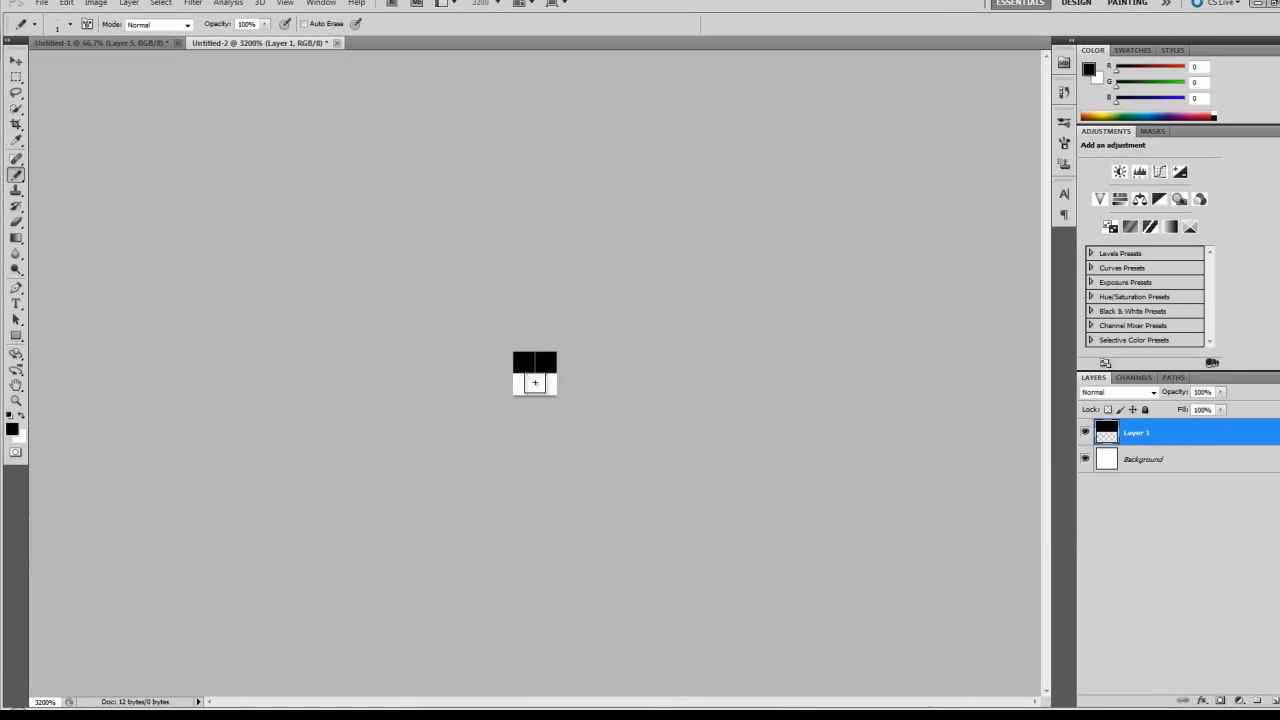
pyautogui.click(12, 64)
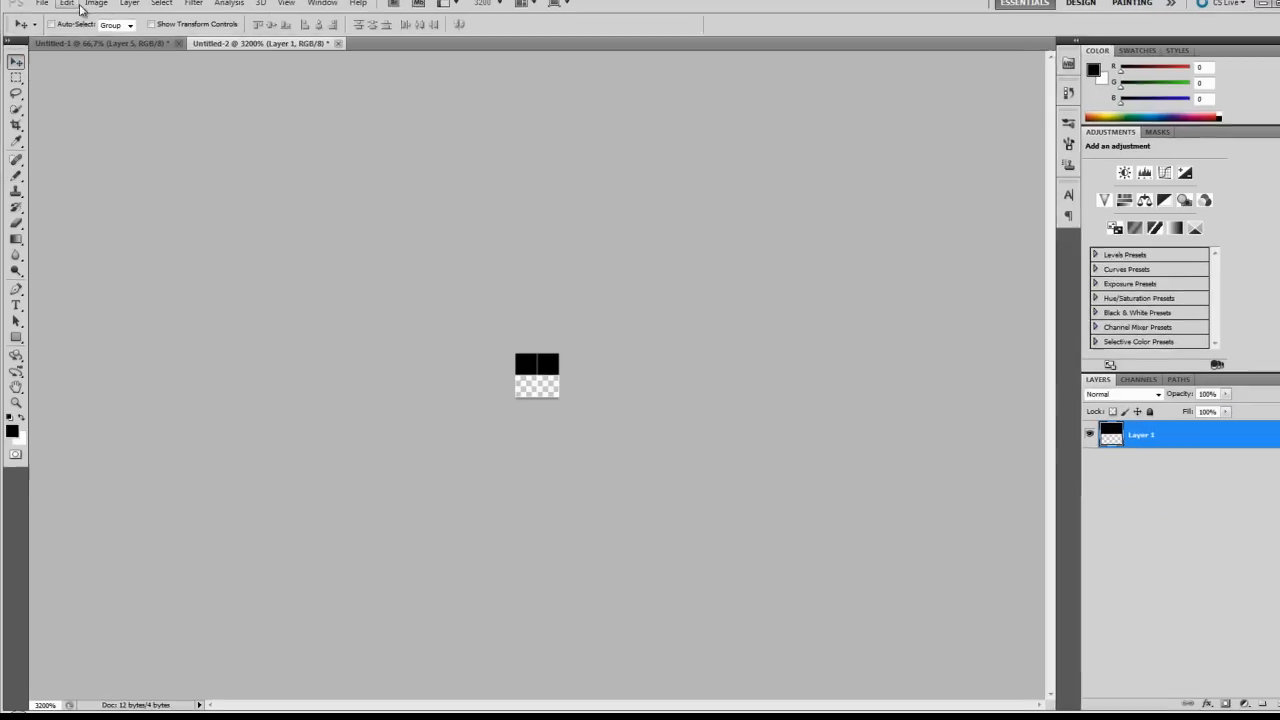
# Define the 2×2 tile as a pattern via Edit > Define Pattern and return to the man's document
pyautogui.click(68, 20)
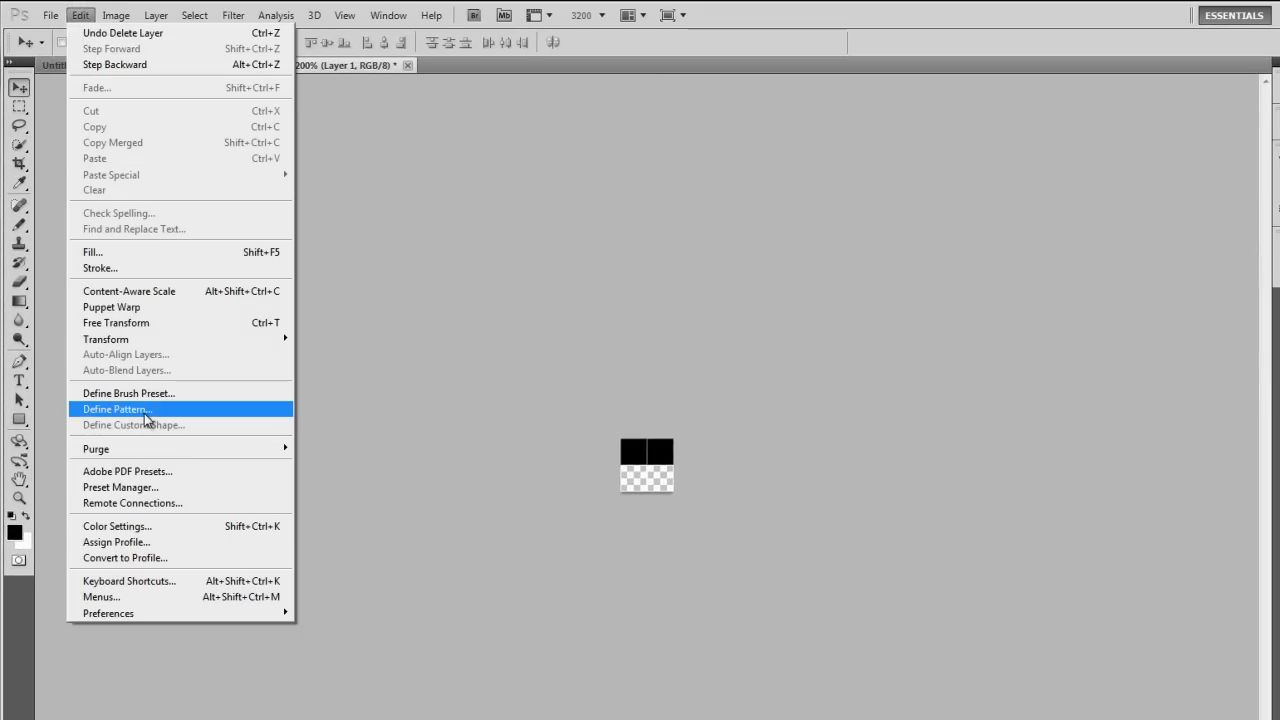
pyautogui.click(140, 408)
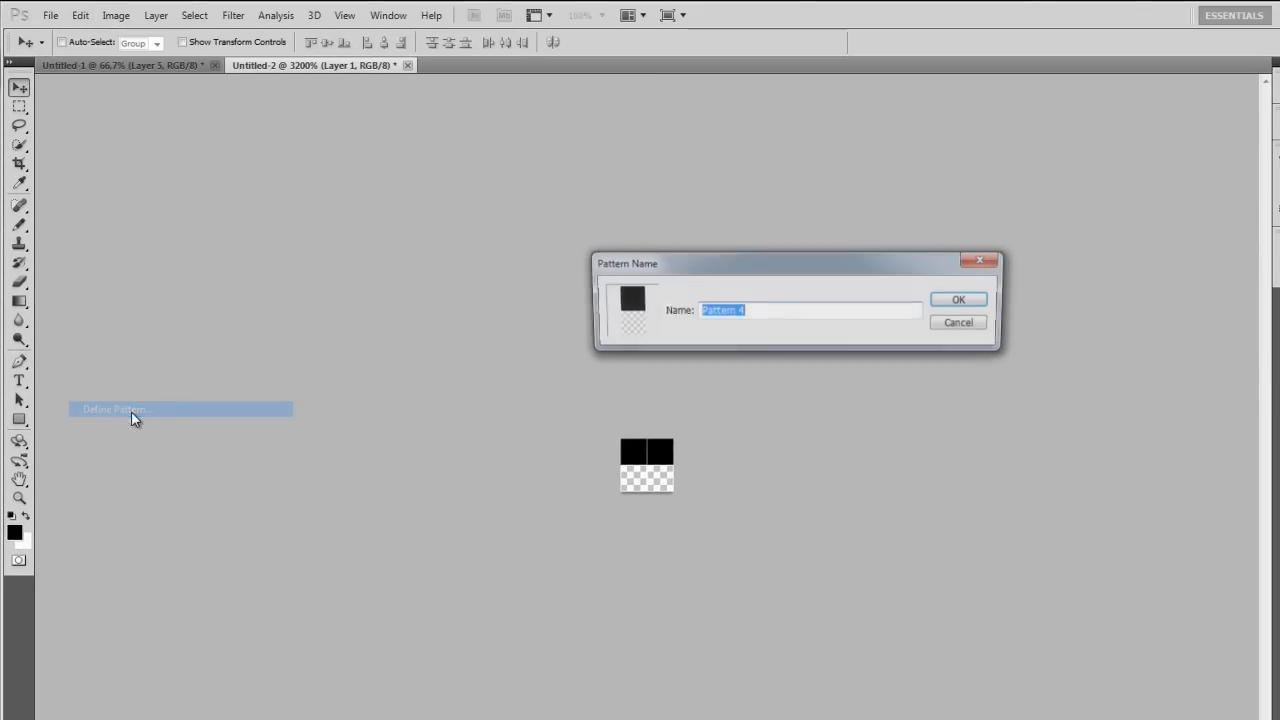
pyautogui.click(962, 300)
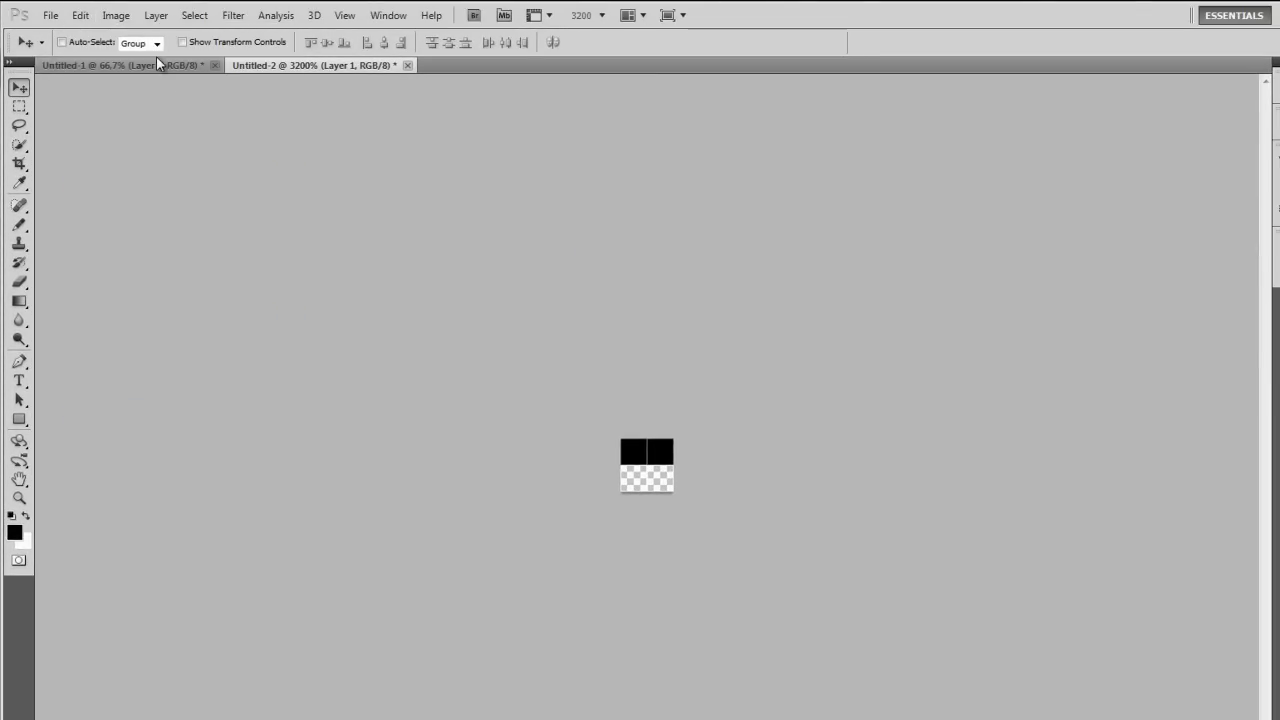
pyautogui.click(120, 74)
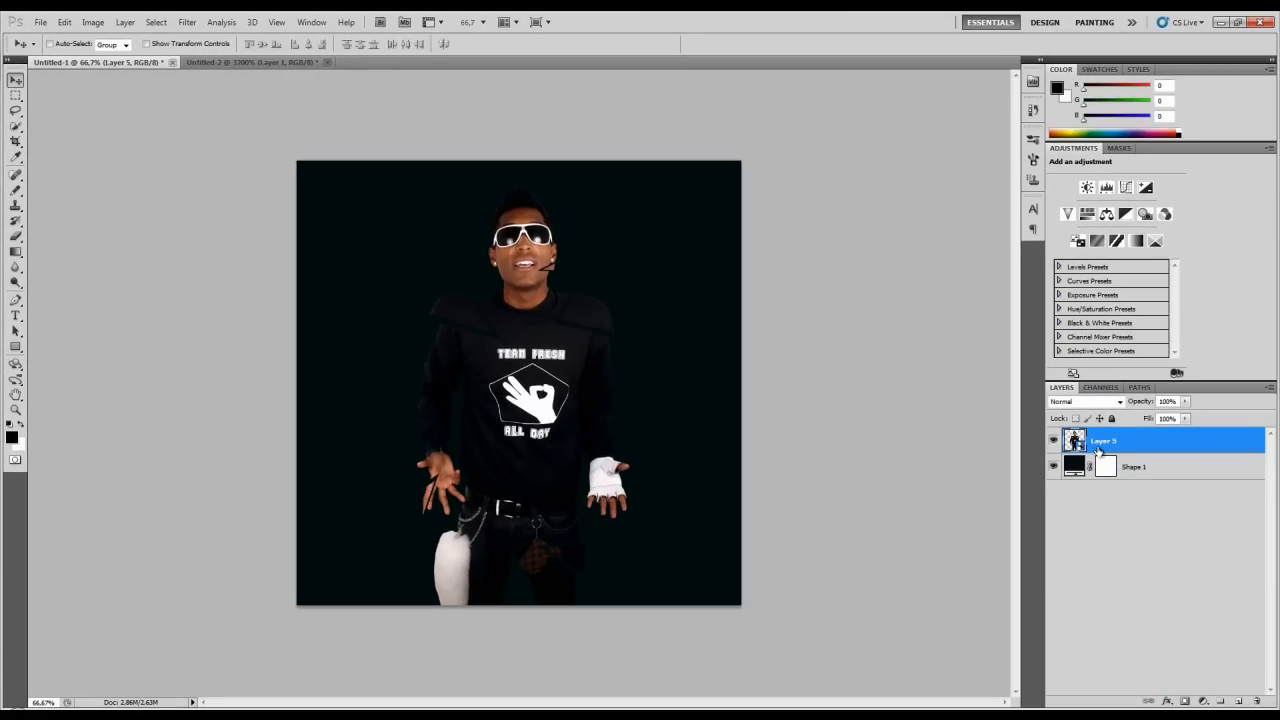
# Rename the man's layer and add a Pattern Overlay using the new stripe tile in Overlay mode
pyautogui.doubleClick(1098, 442)
pyautogui.write('Holoman')
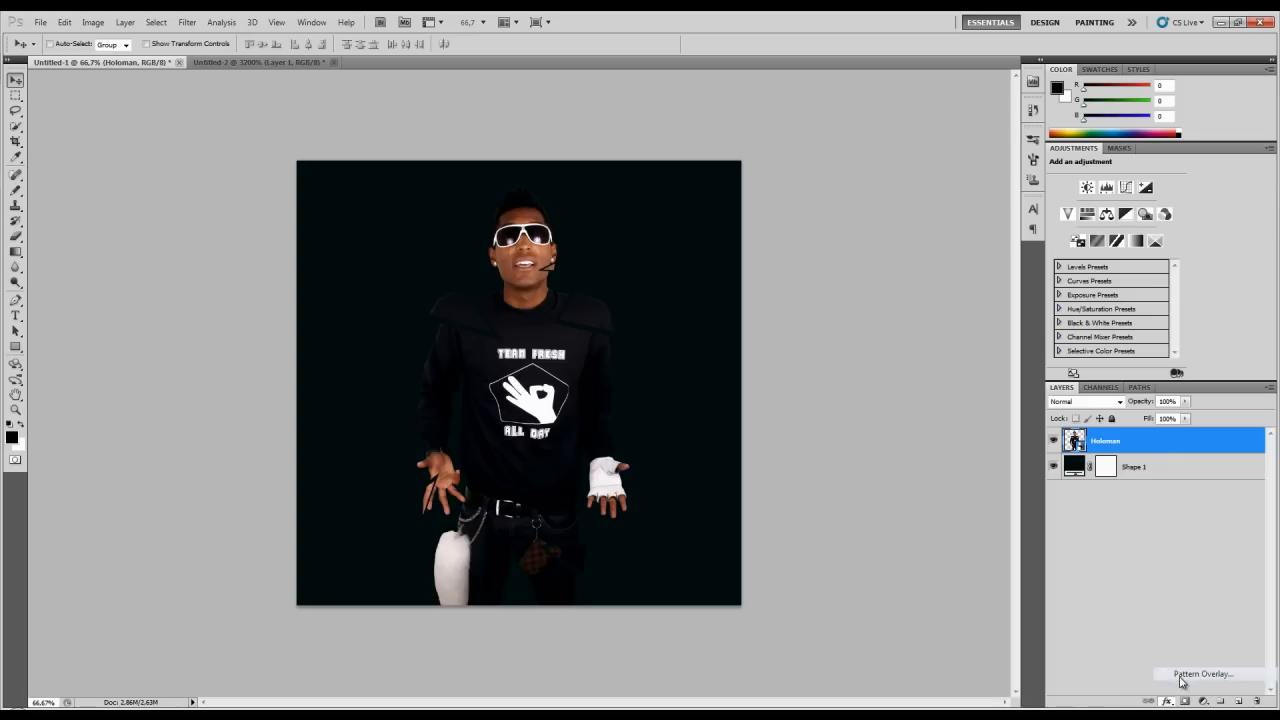
pyautogui.click(1196, 672)
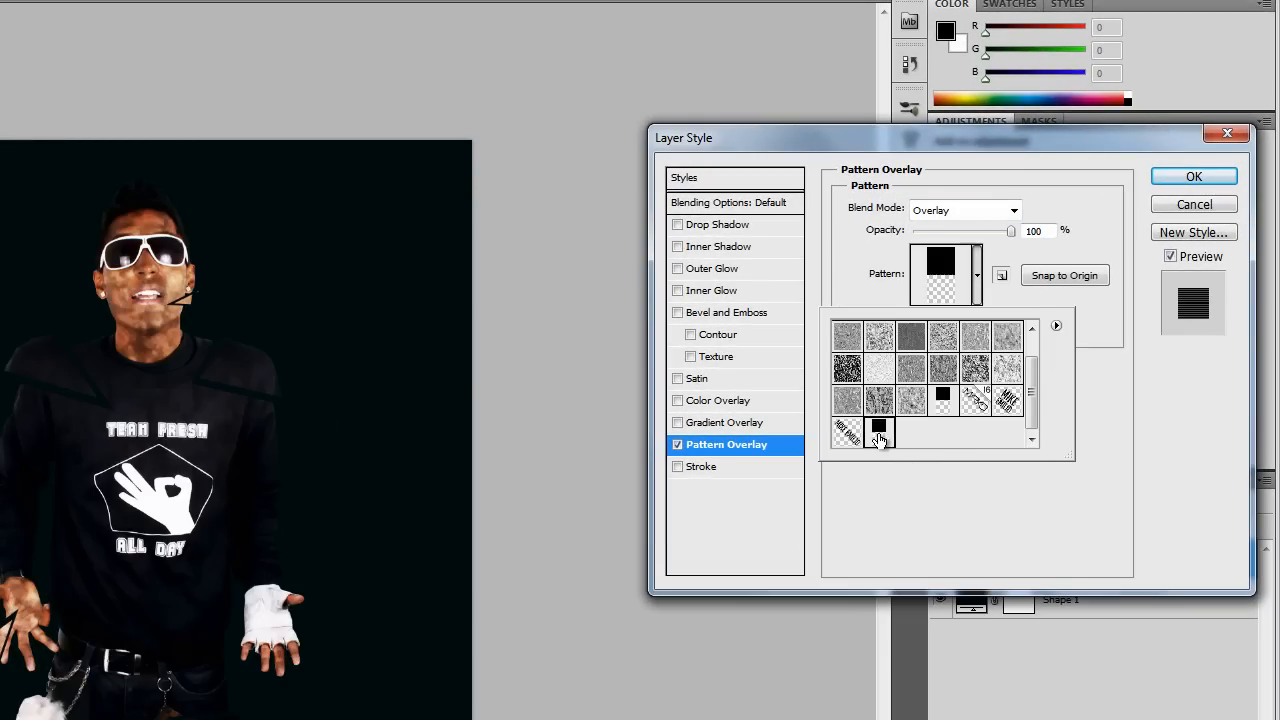
pyautogui.click(880, 432)
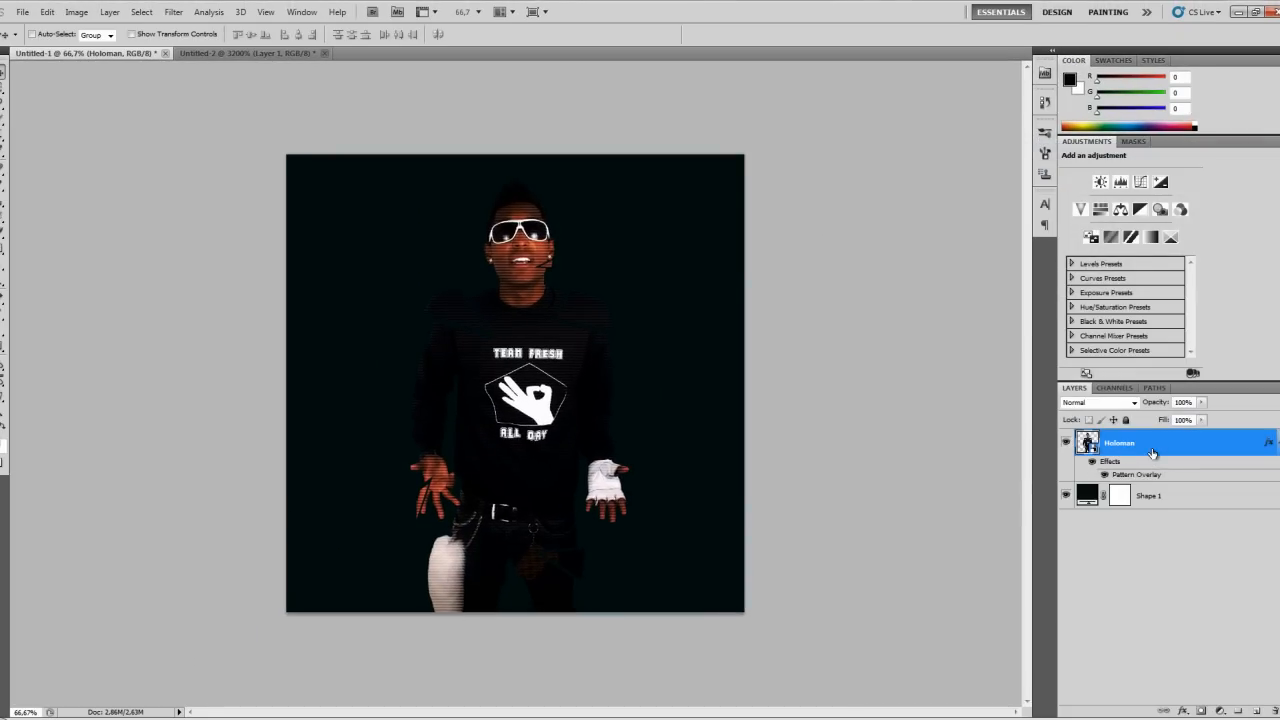
# Duplicate the man's pattern-overlaid layer from its context menu
pyautogui.rightClick(1152, 452)
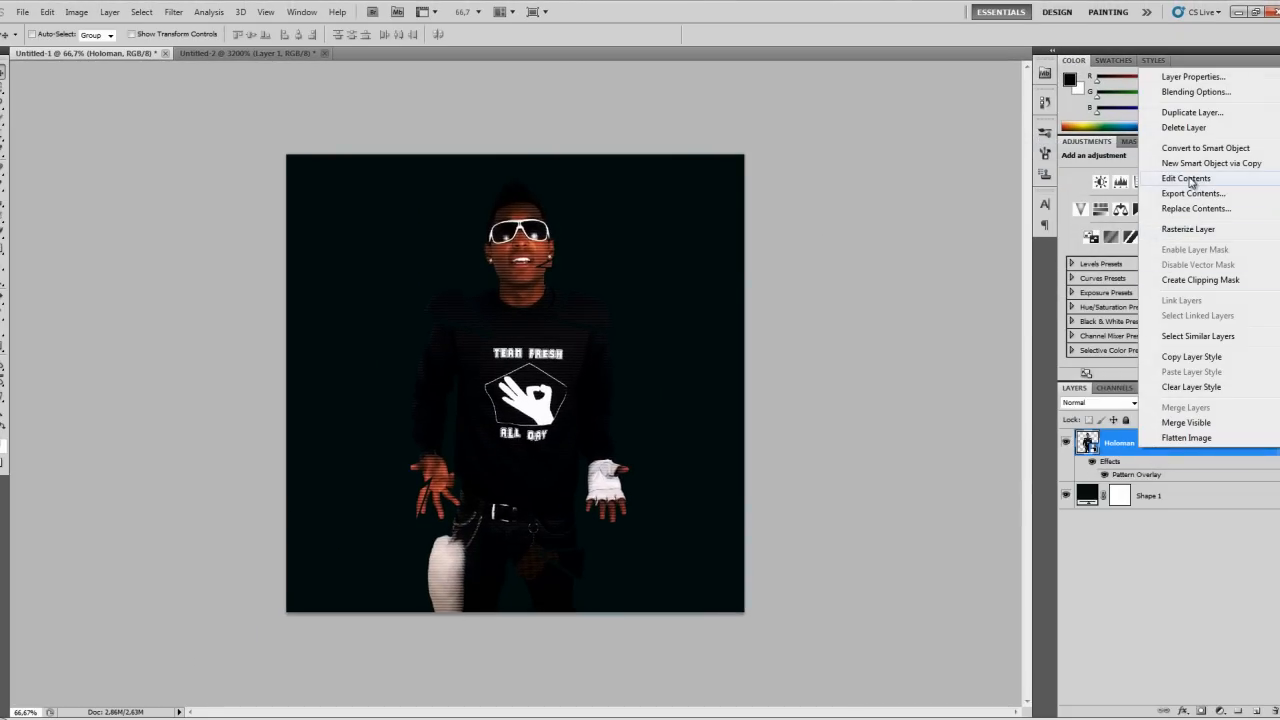
pyautogui.moveTo(1192, 112)
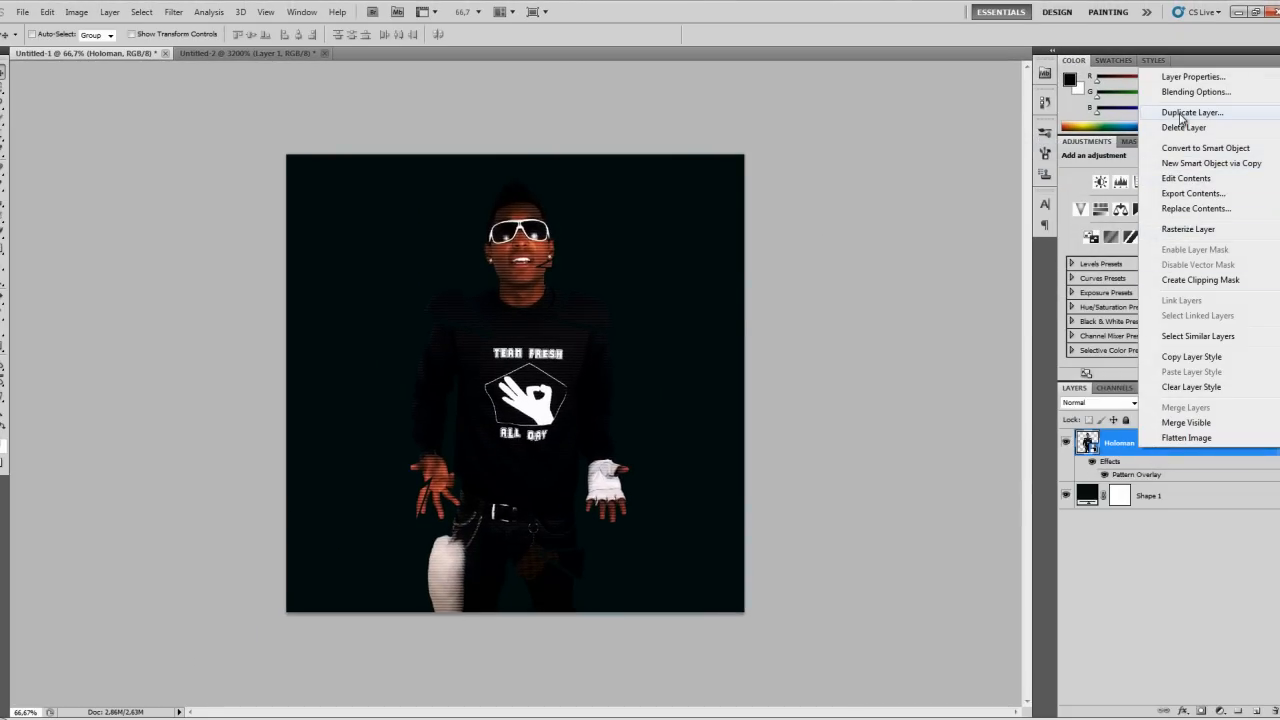
pyautogui.click(1192, 112)
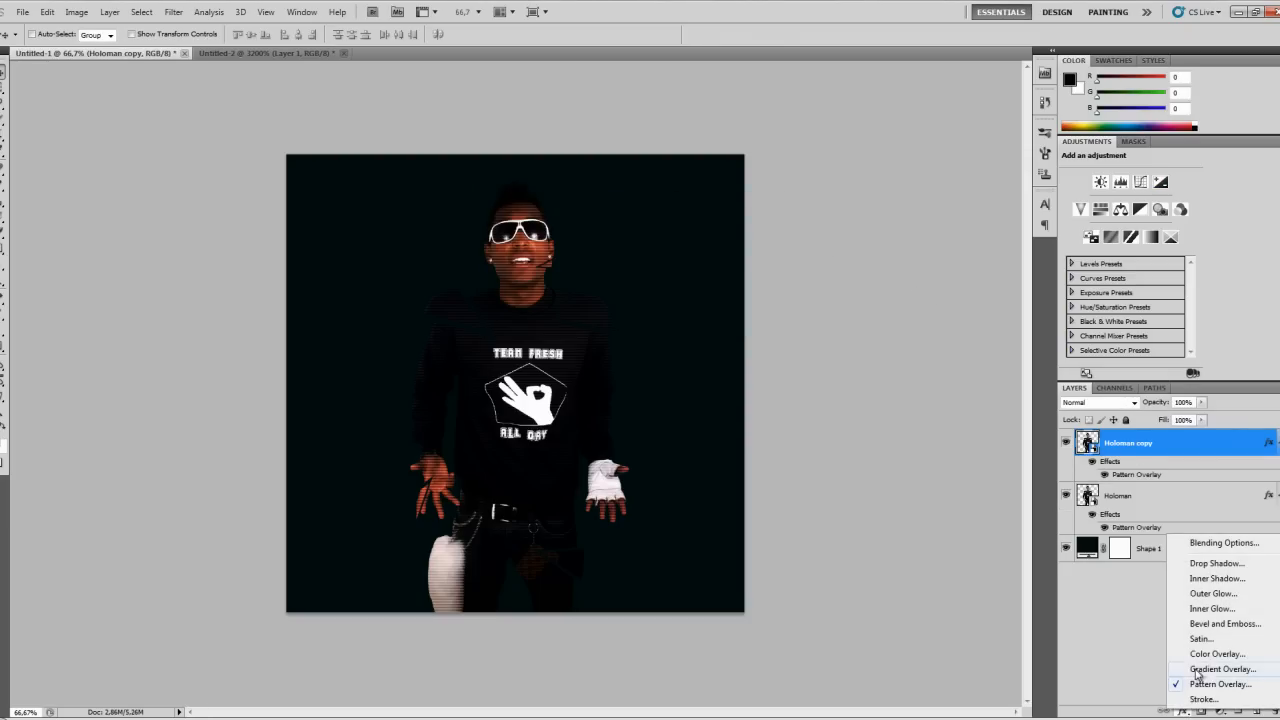
# Give the Holoman copy layer a red Color Overlay set to Overlay blend mode
pyautogui.click(1220, 654)
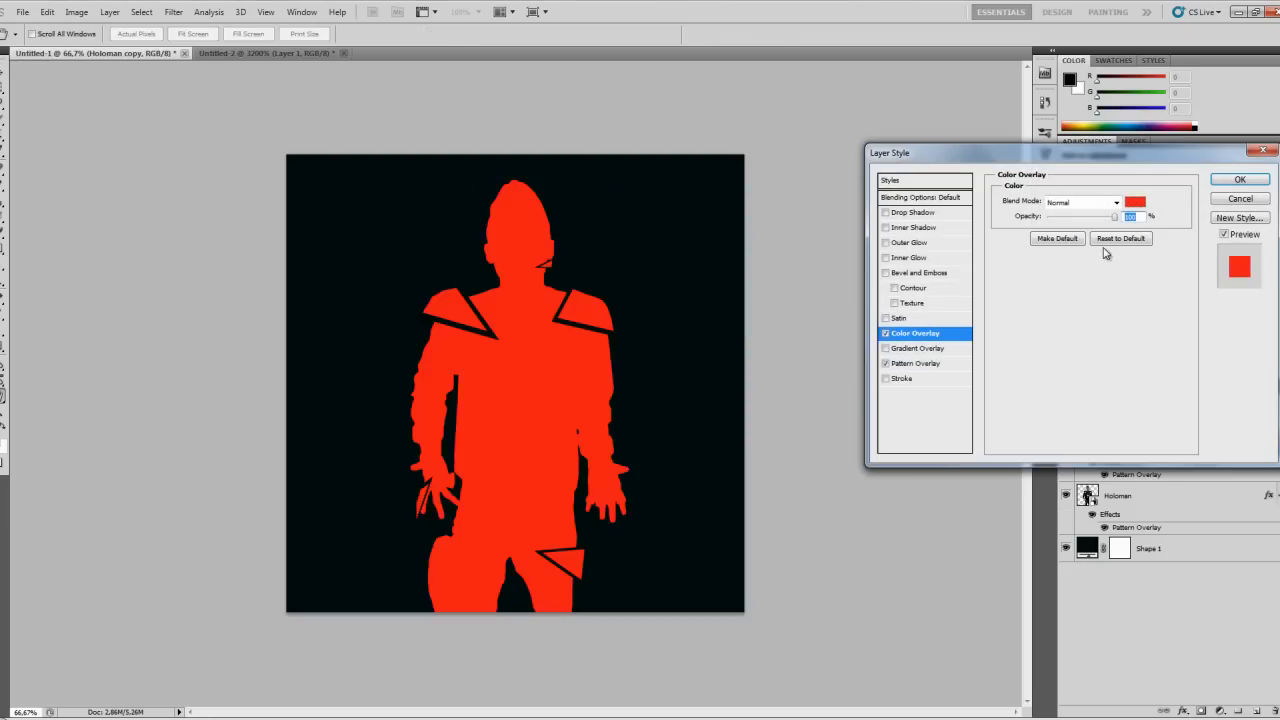
pyautogui.click(1112, 202)
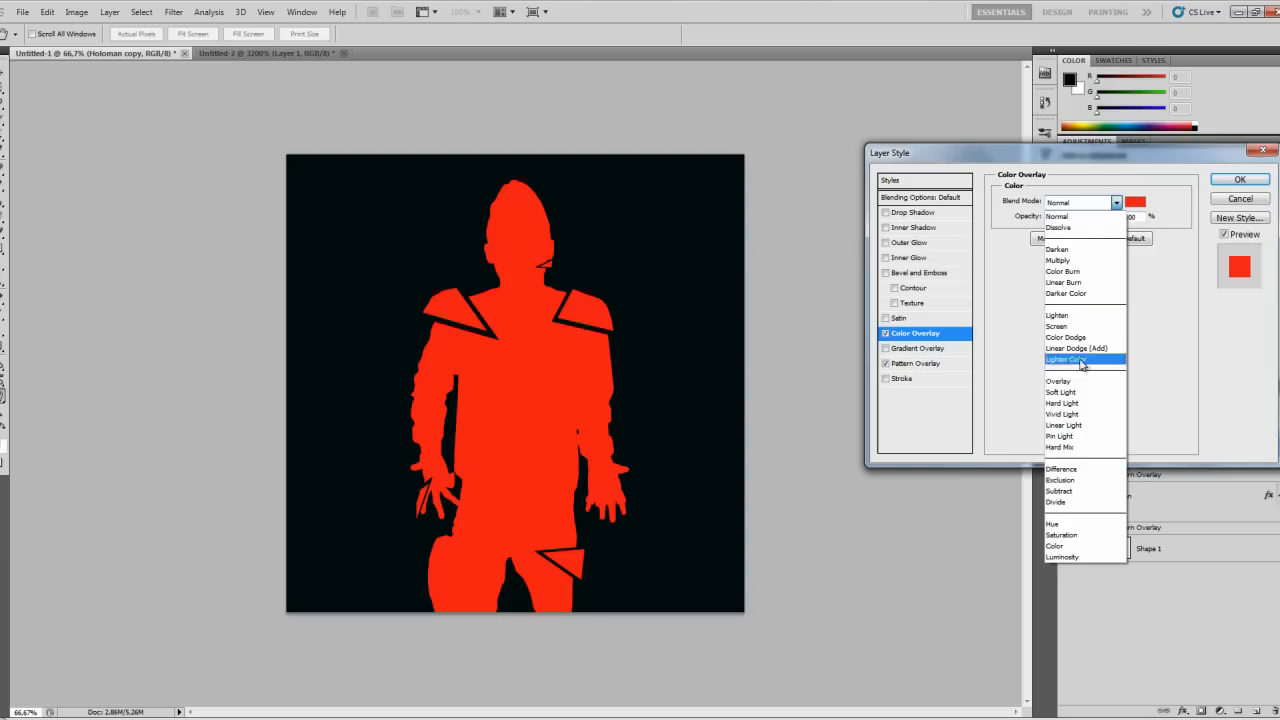
pyautogui.click(1060, 380)
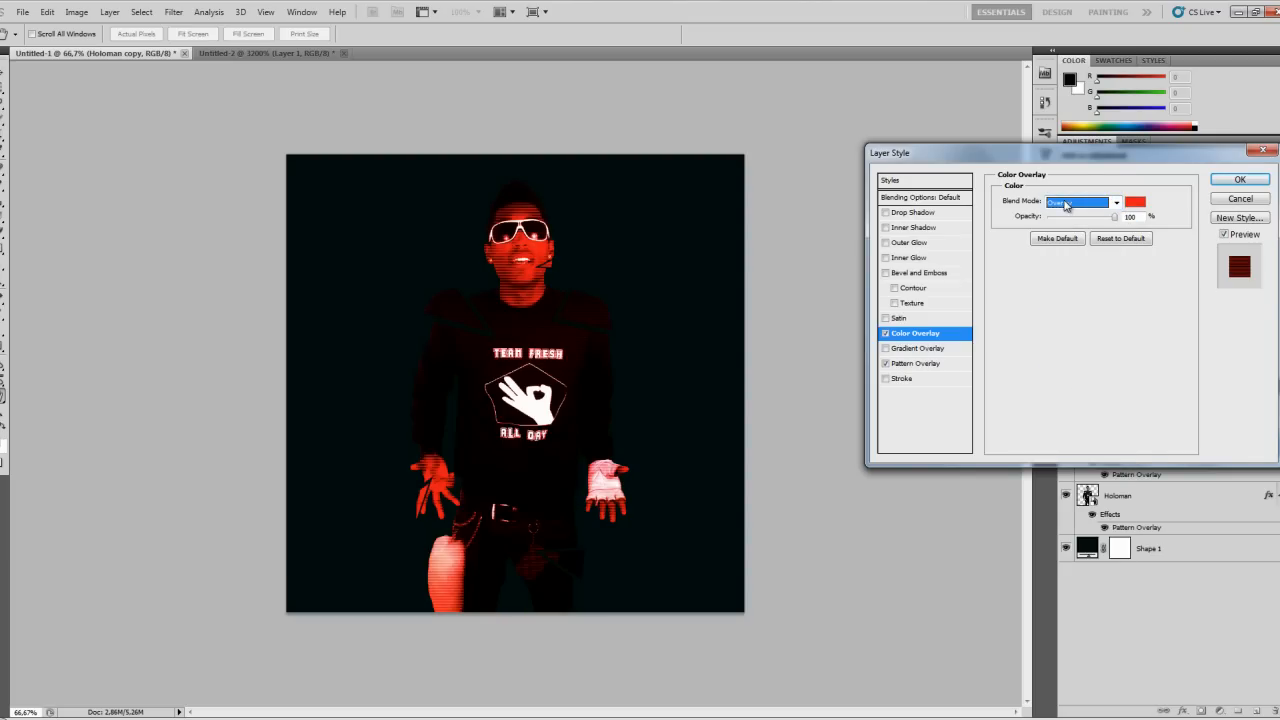
pyautogui.click(1064, 202)
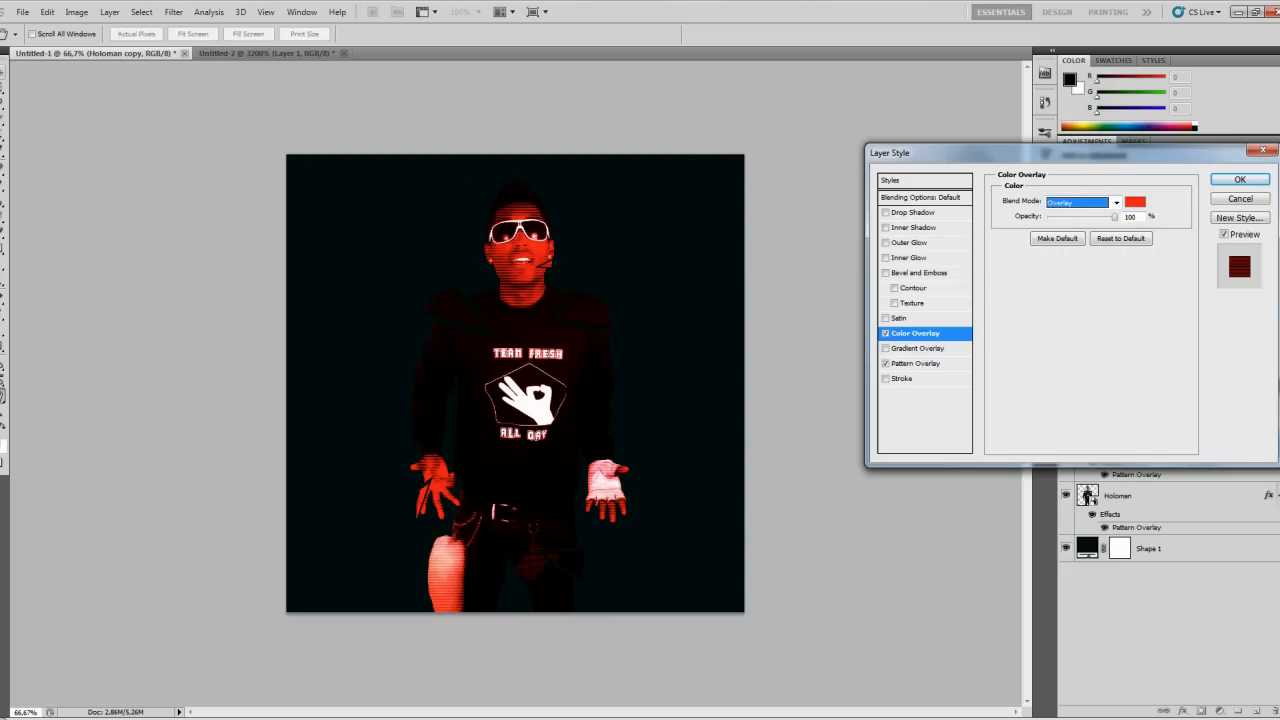
pyautogui.click(1224, 180)
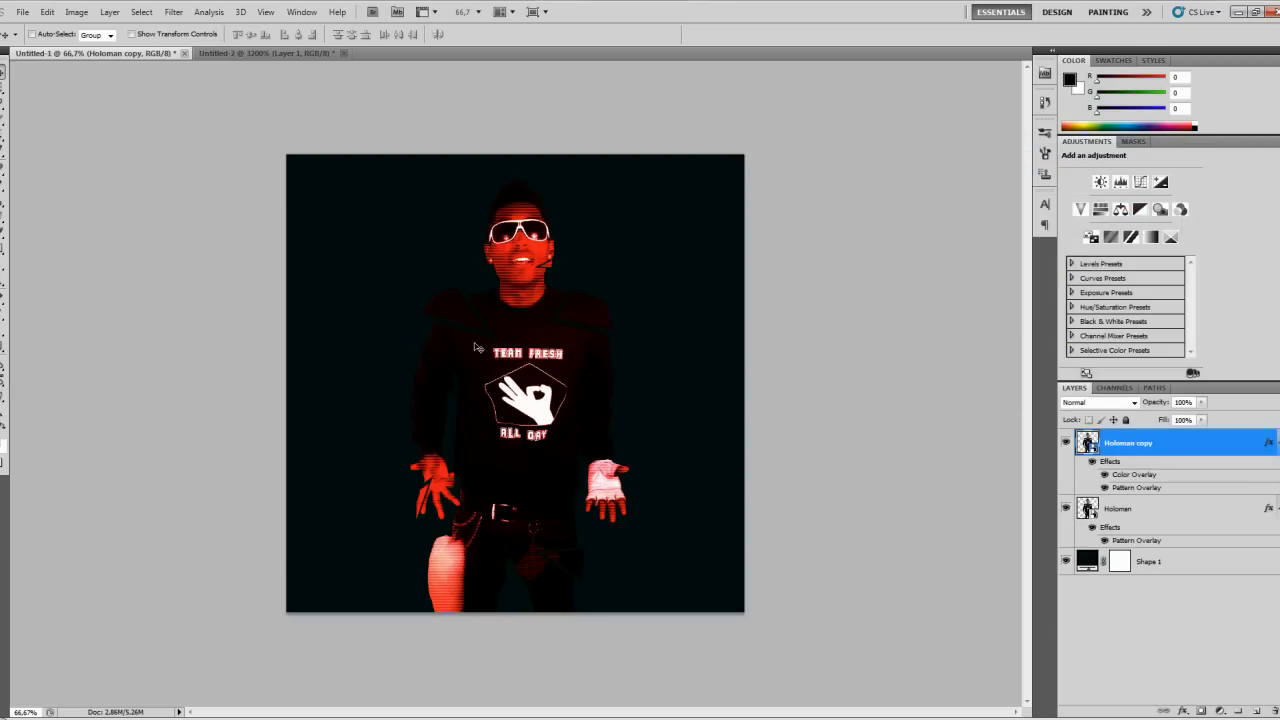
# Duplicate the Holoman copy layer as Holoman copy 2
pyautogui.rightClick(1128, 444)
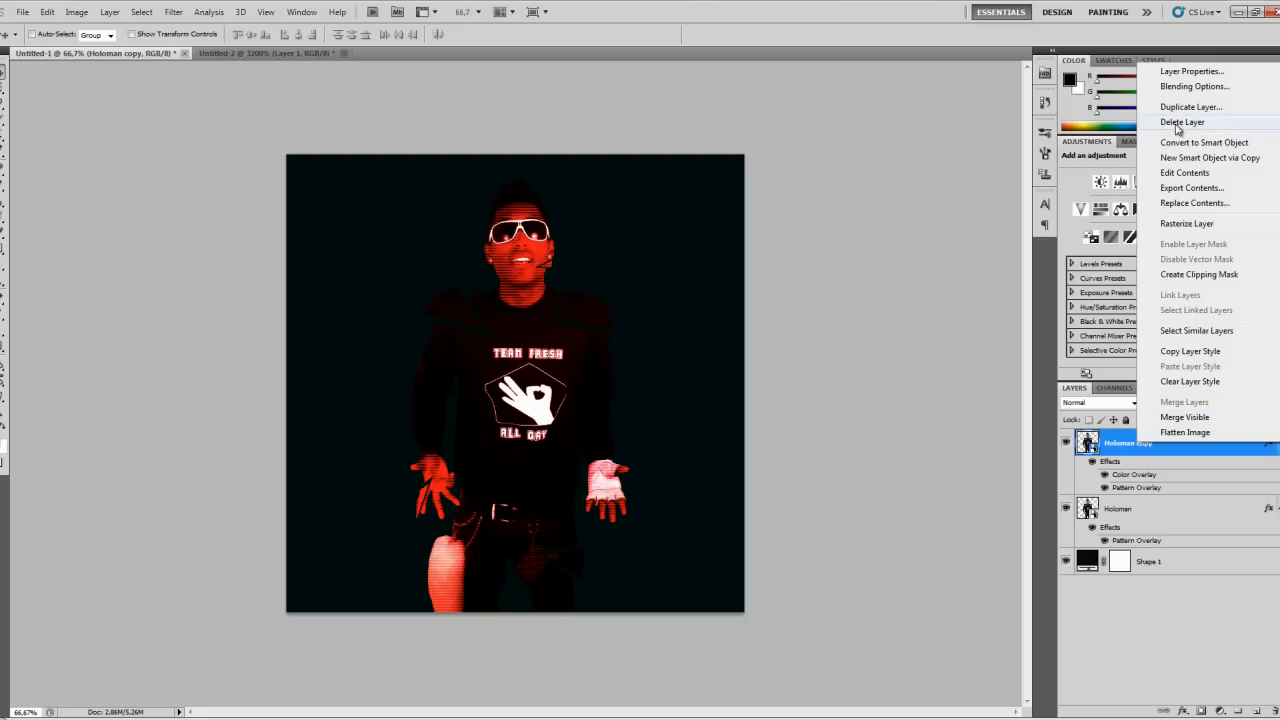
pyautogui.click(1180, 108)
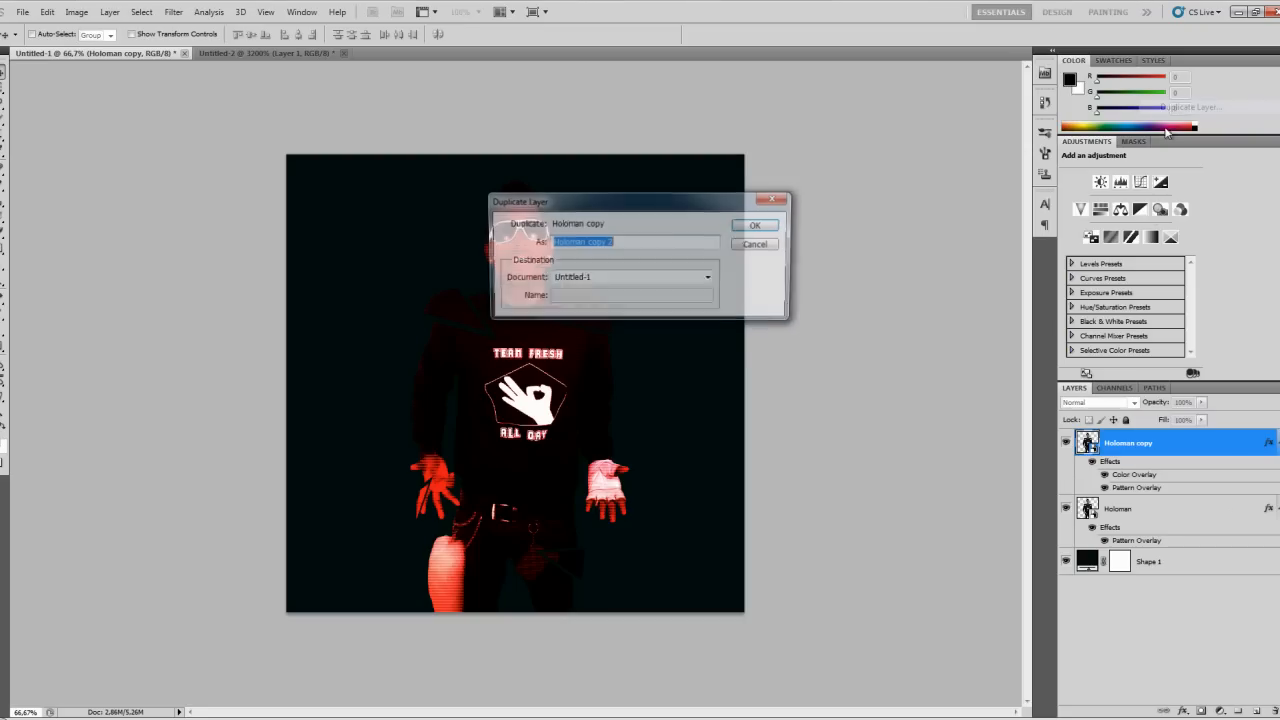
pyautogui.click(756, 224)
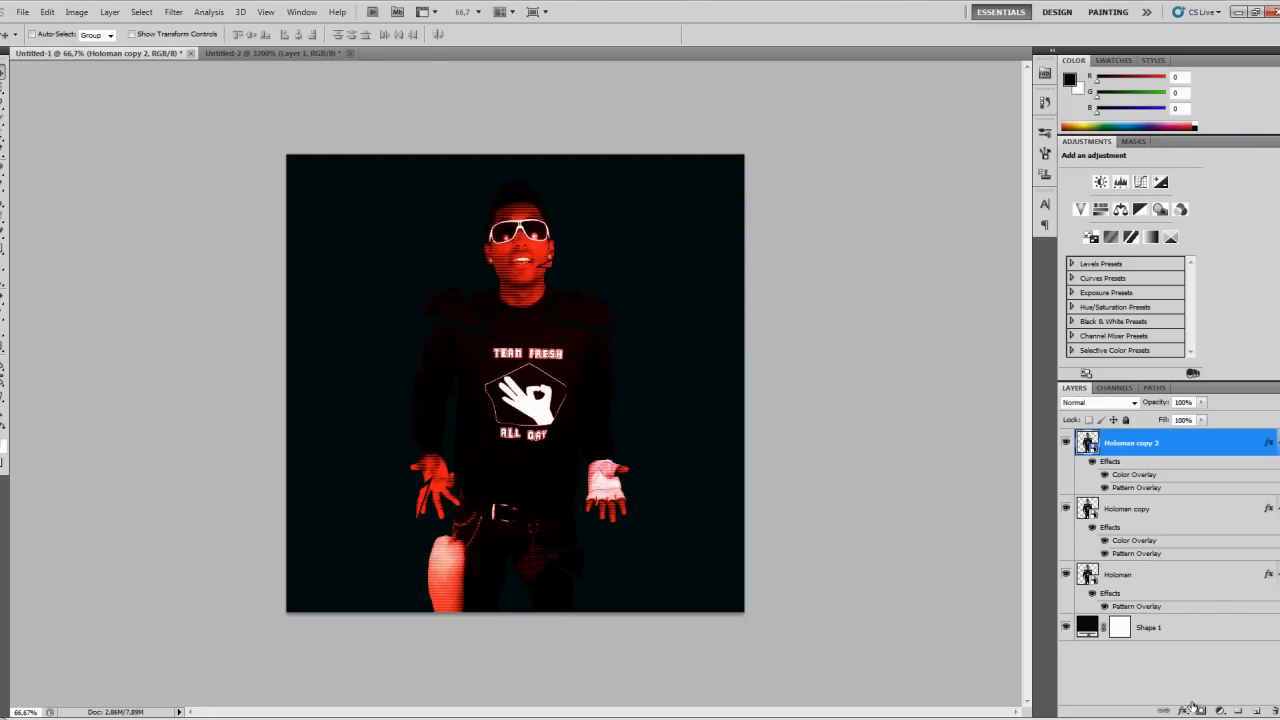
# Change Holoman copy 2's Color Overlay from red to a light blue
pyautogui.doubleClick(1124, 474)
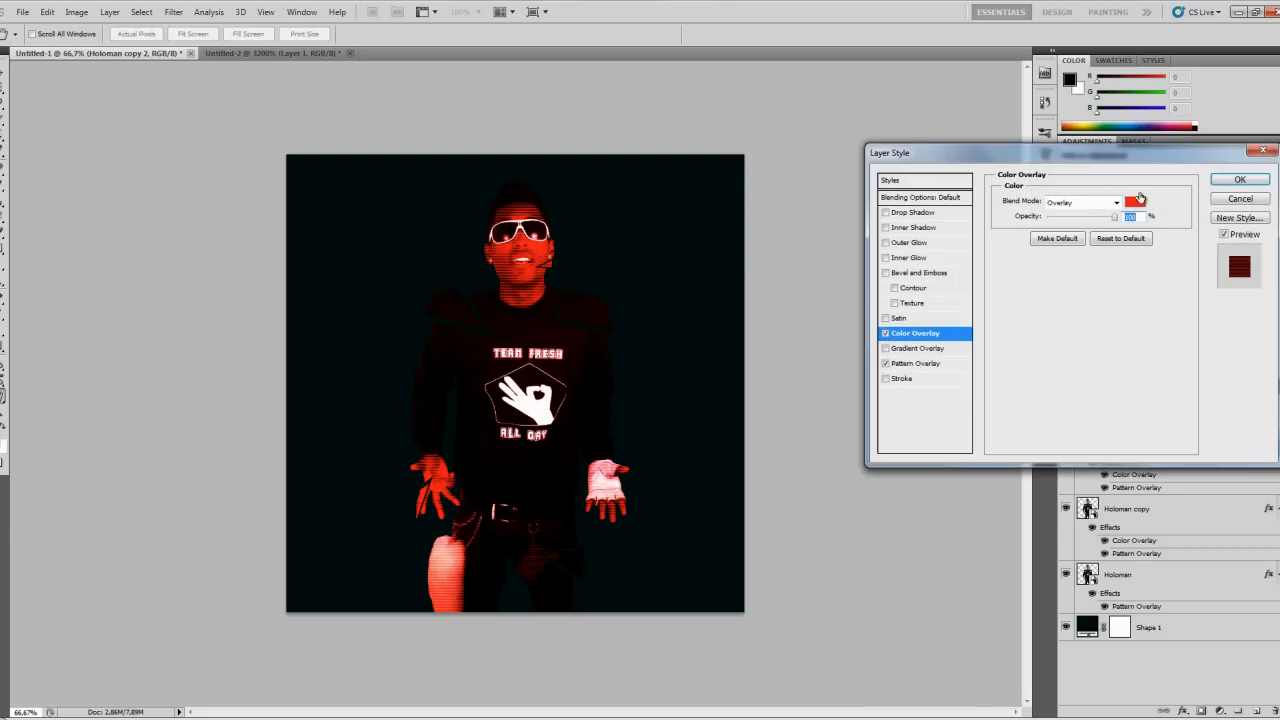
pyautogui.click(1144, 200)
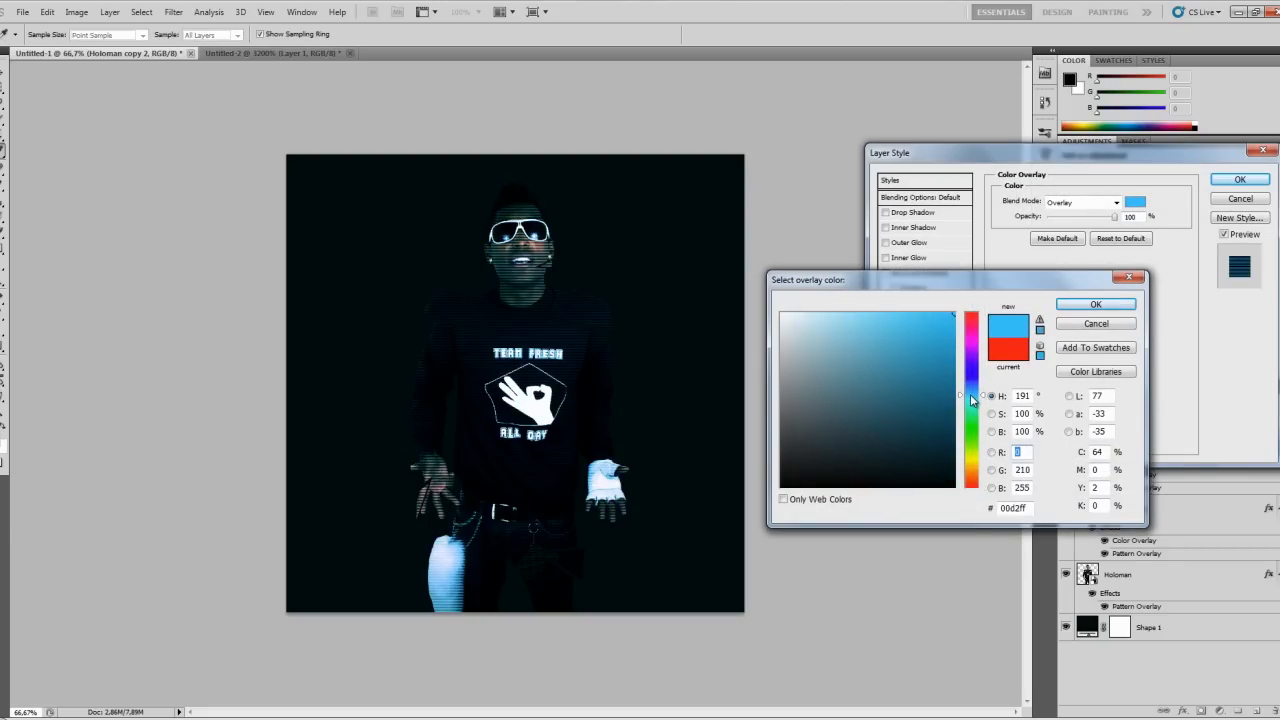
pyautogui.moveTo(970, 400); pyautogui.dragTo(970, 396)
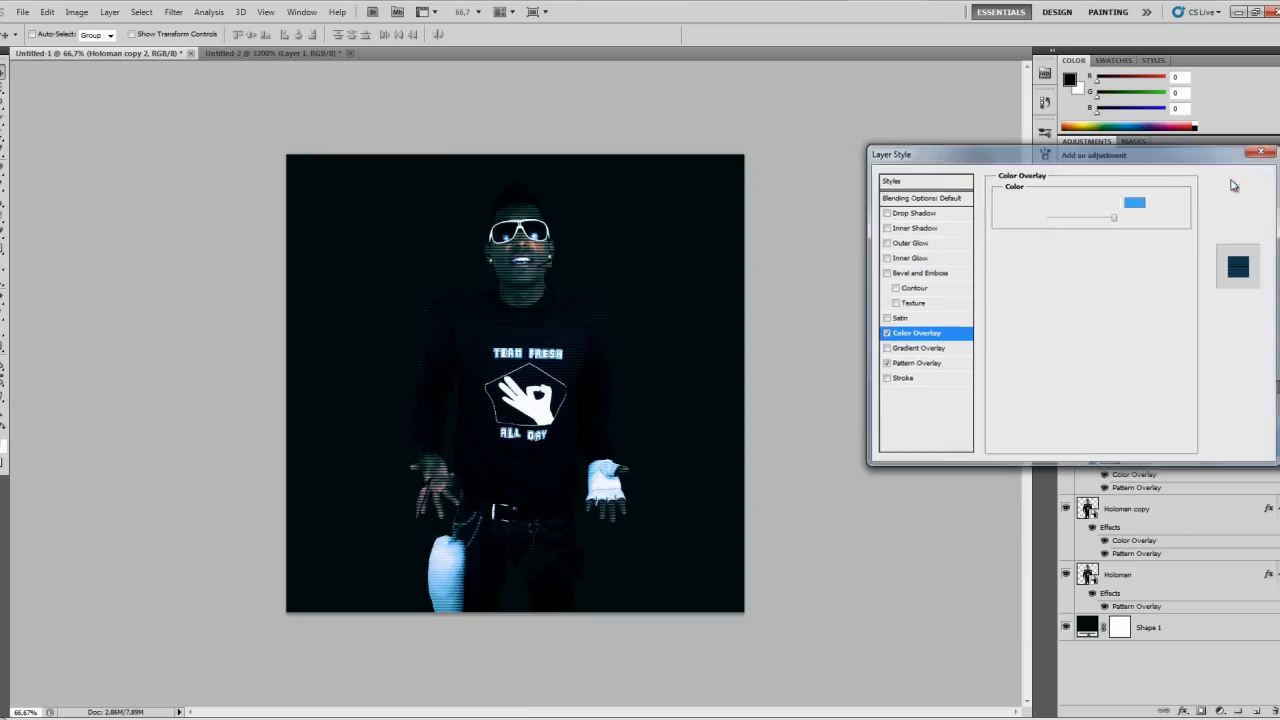
pyautogui.click(1256, 148)
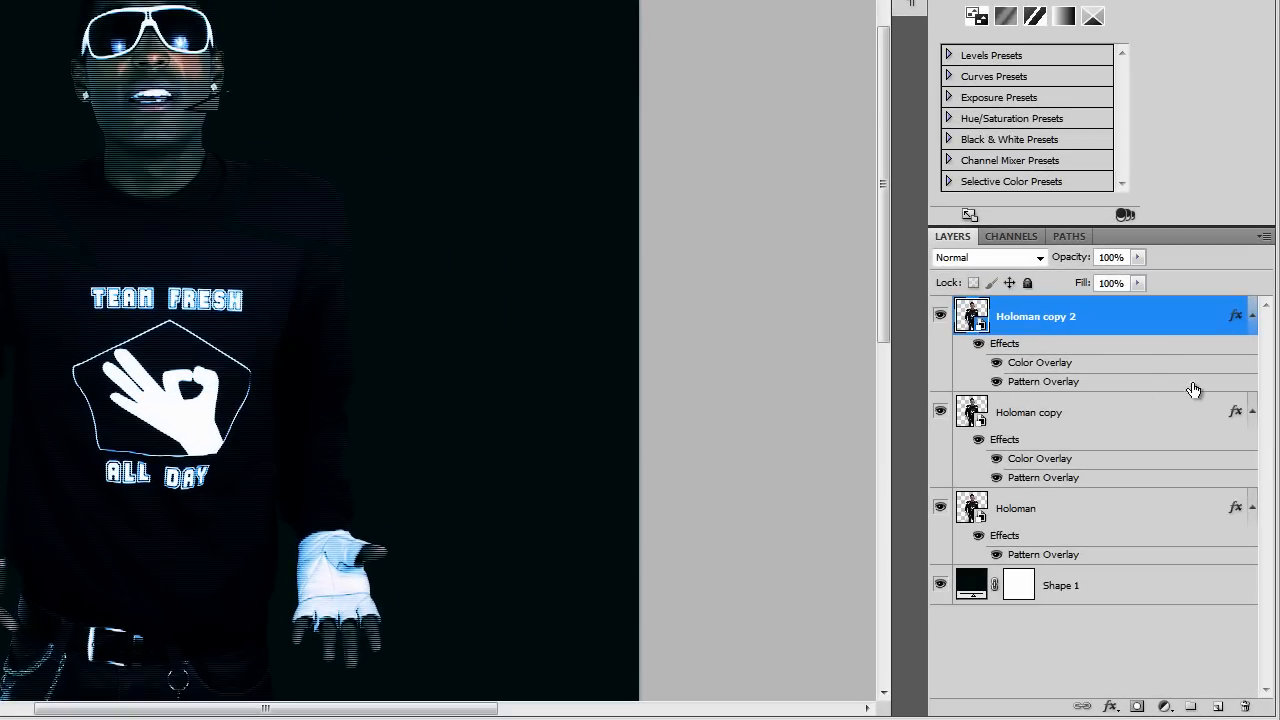
# Rename the tinted copies to Holoman blue and Holoman red
pyautogui.doubleClick(1036, 316)
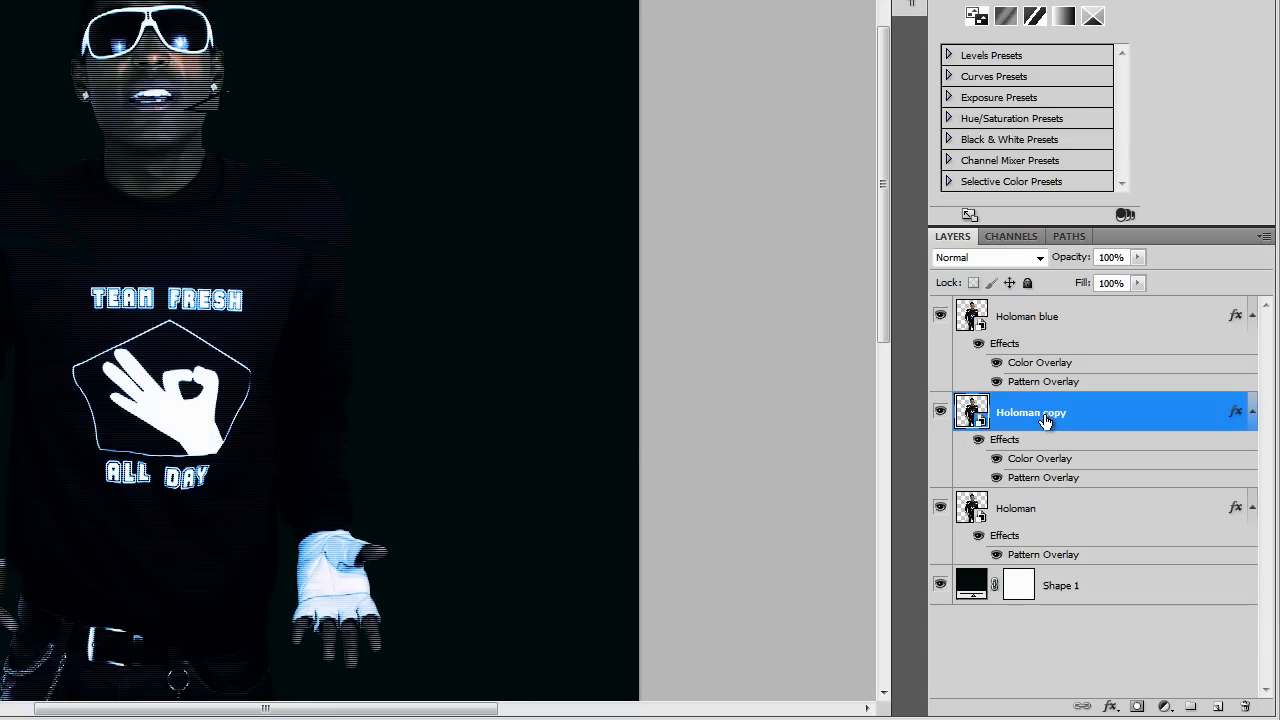
pyautogui.doubleClick(1030, 412)
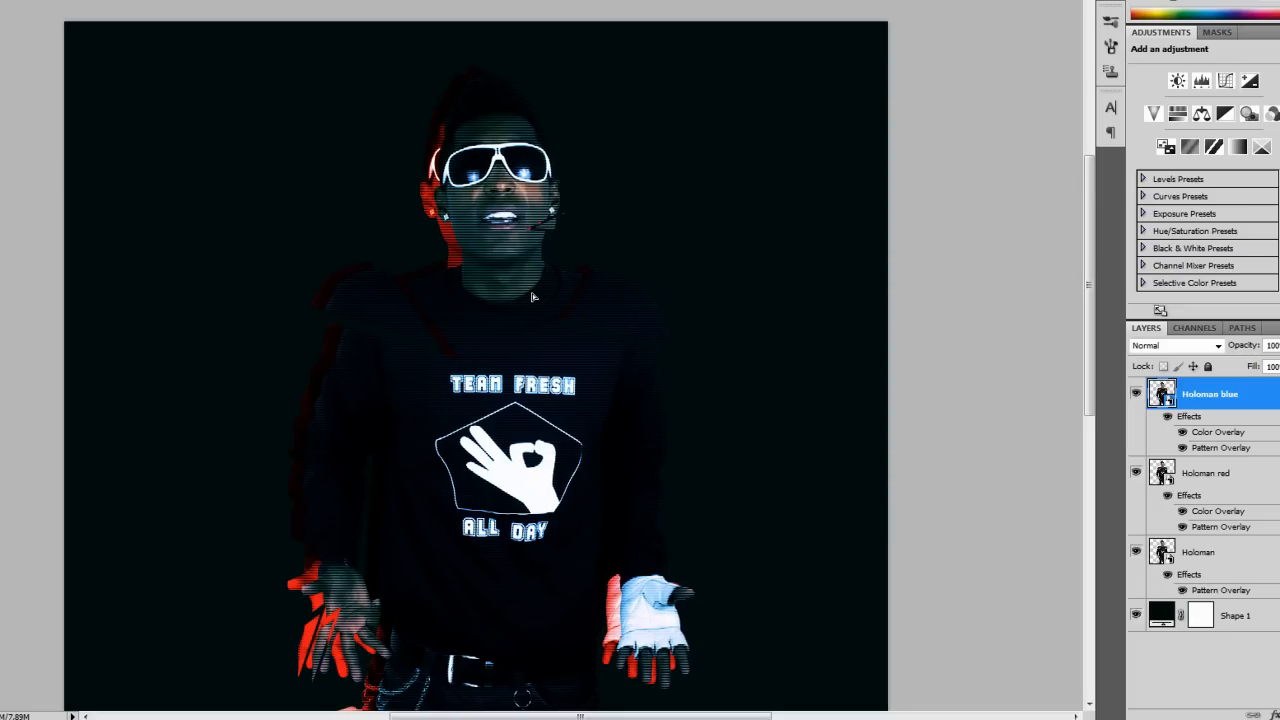
# Move Holoman above its copies and nudge the blue and red copies into offset ghosts
pyautogui.click(1206, 472)
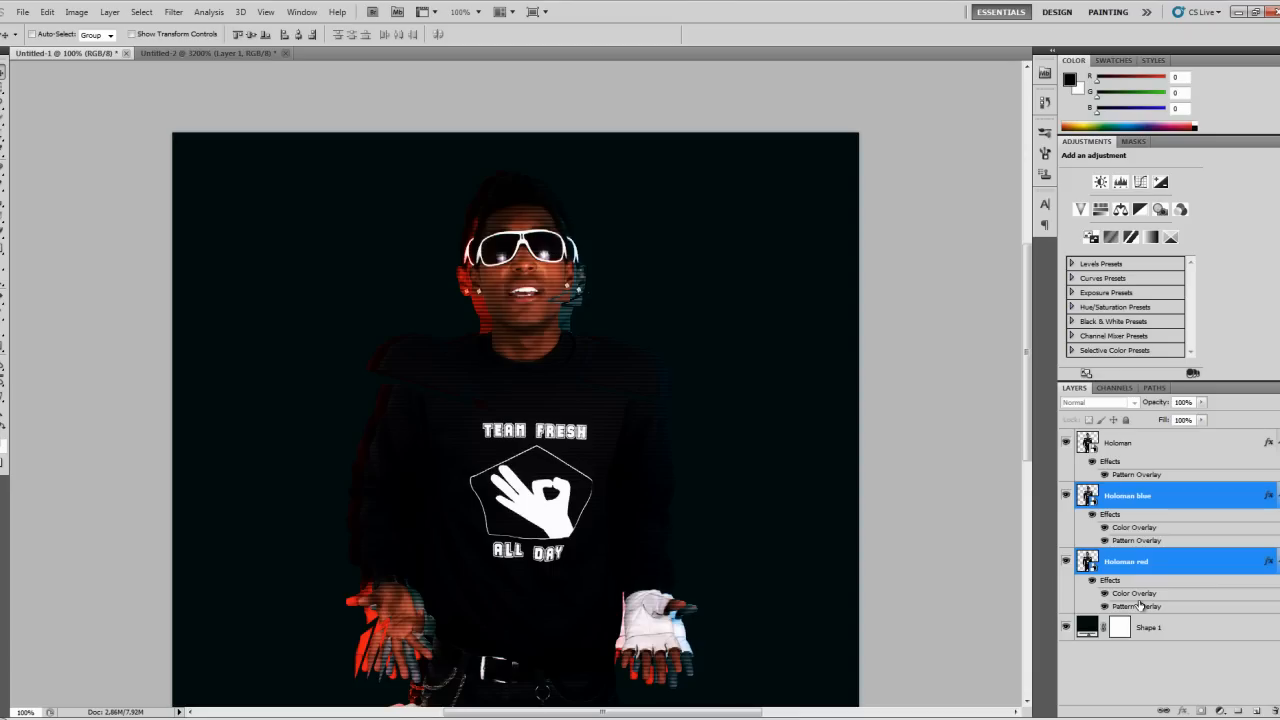
pyautogui.click(1130, 496)
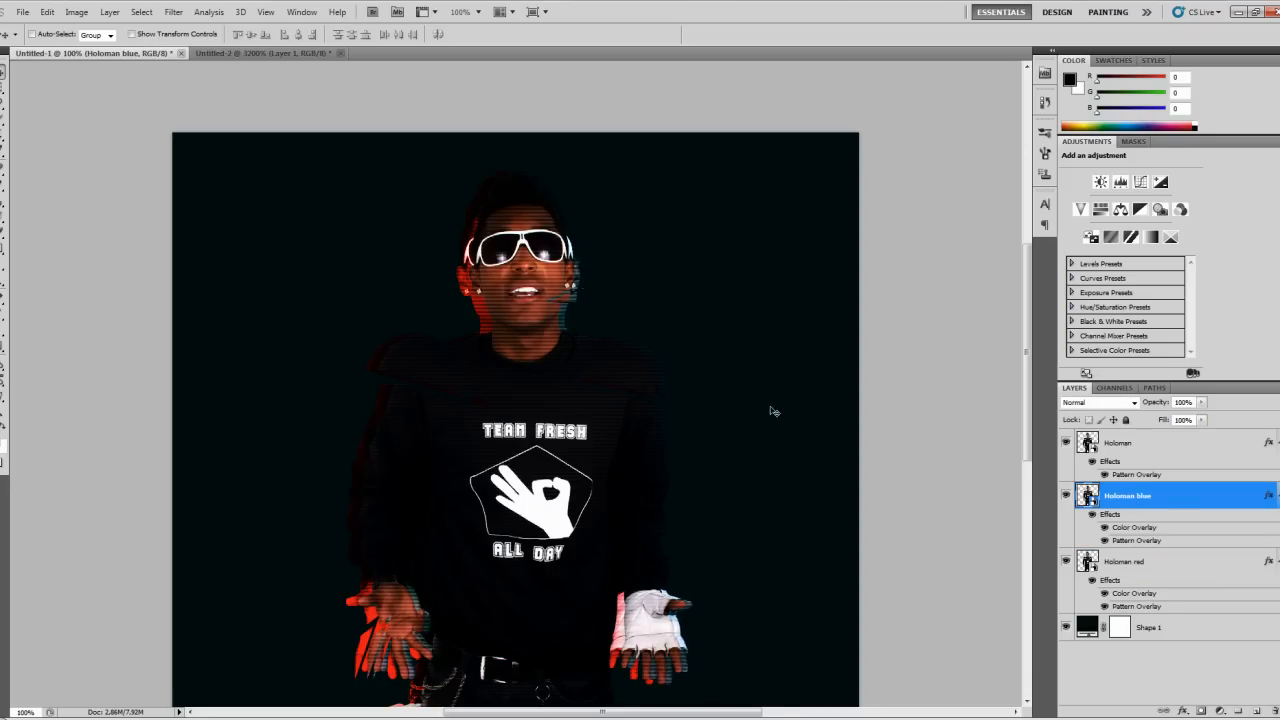
pyautogui.click(1124, 560)
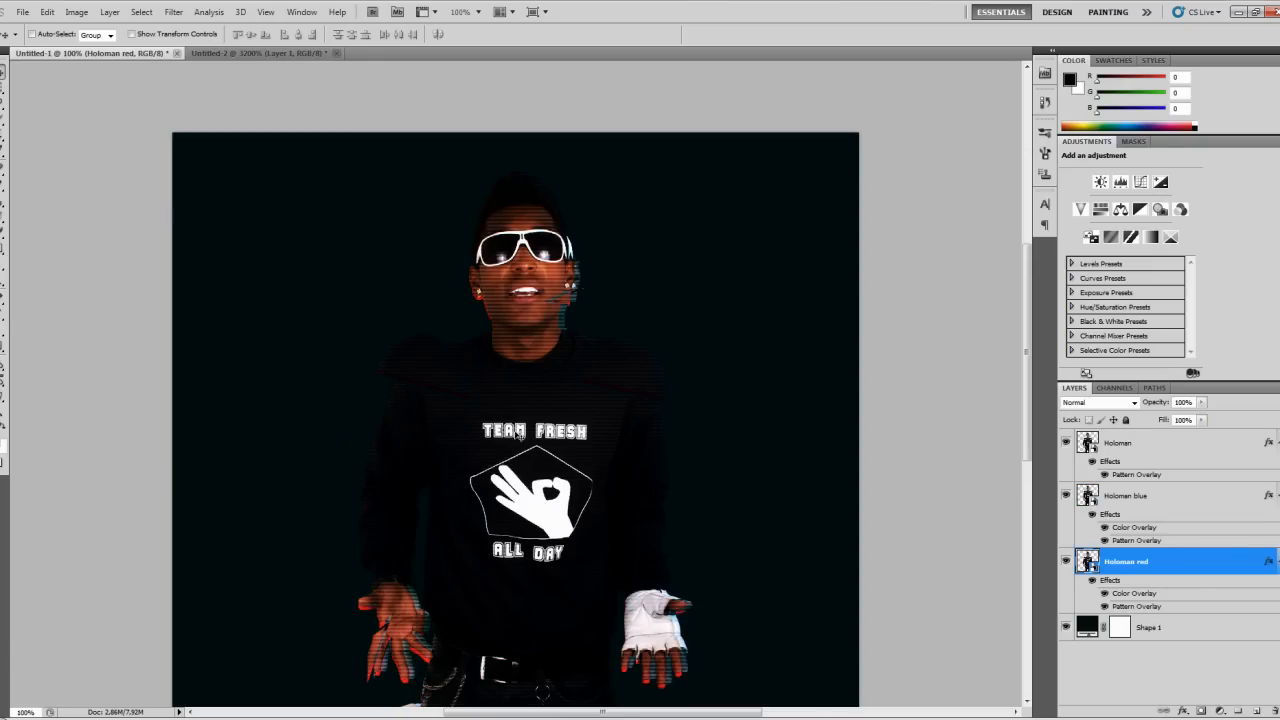
pyautogui.scroll(-3)
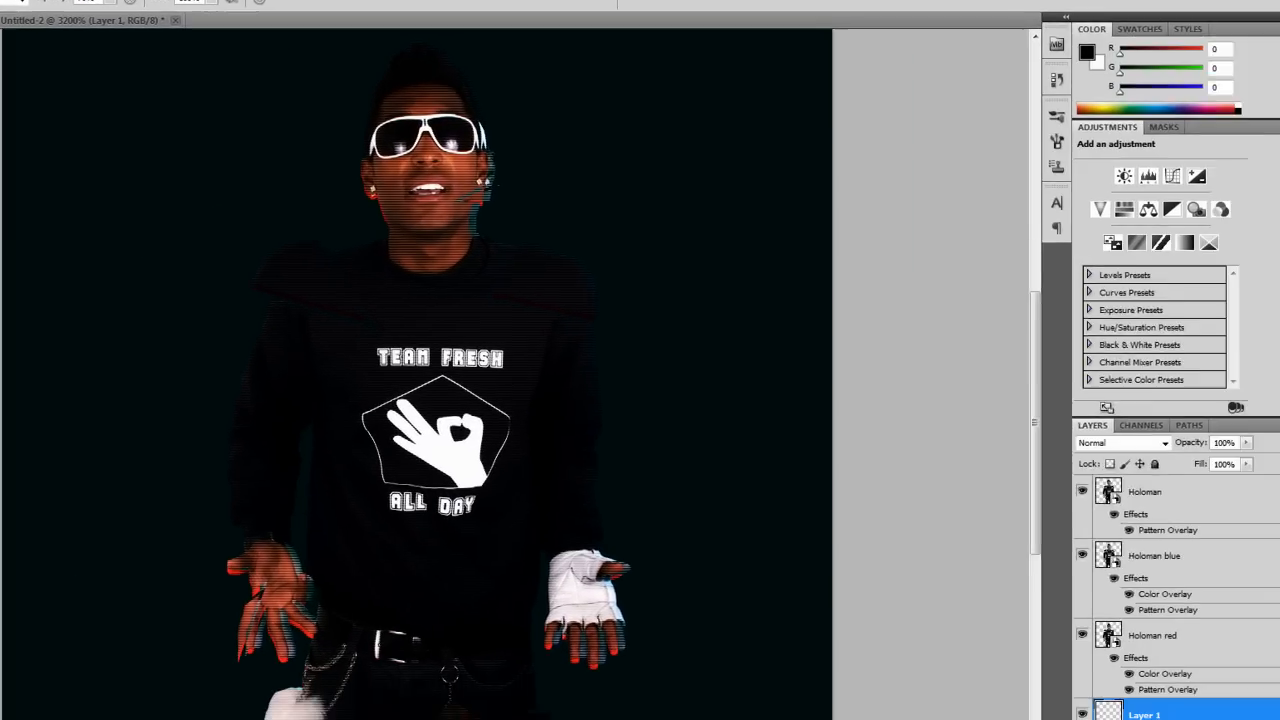
# Add a new layer beneath the Holoman layers and paint a soft blue glow around the man
pyautogui.click(1092, 56)
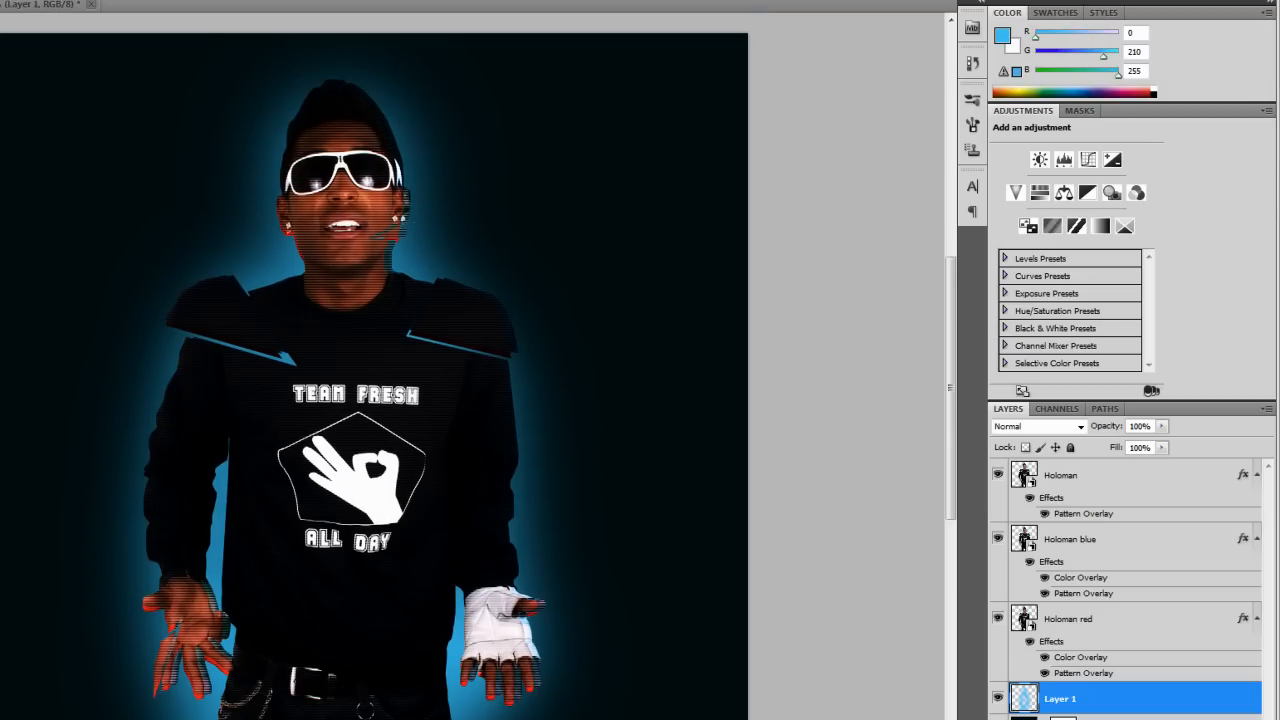
pyautogui.moveTo(590, 616)
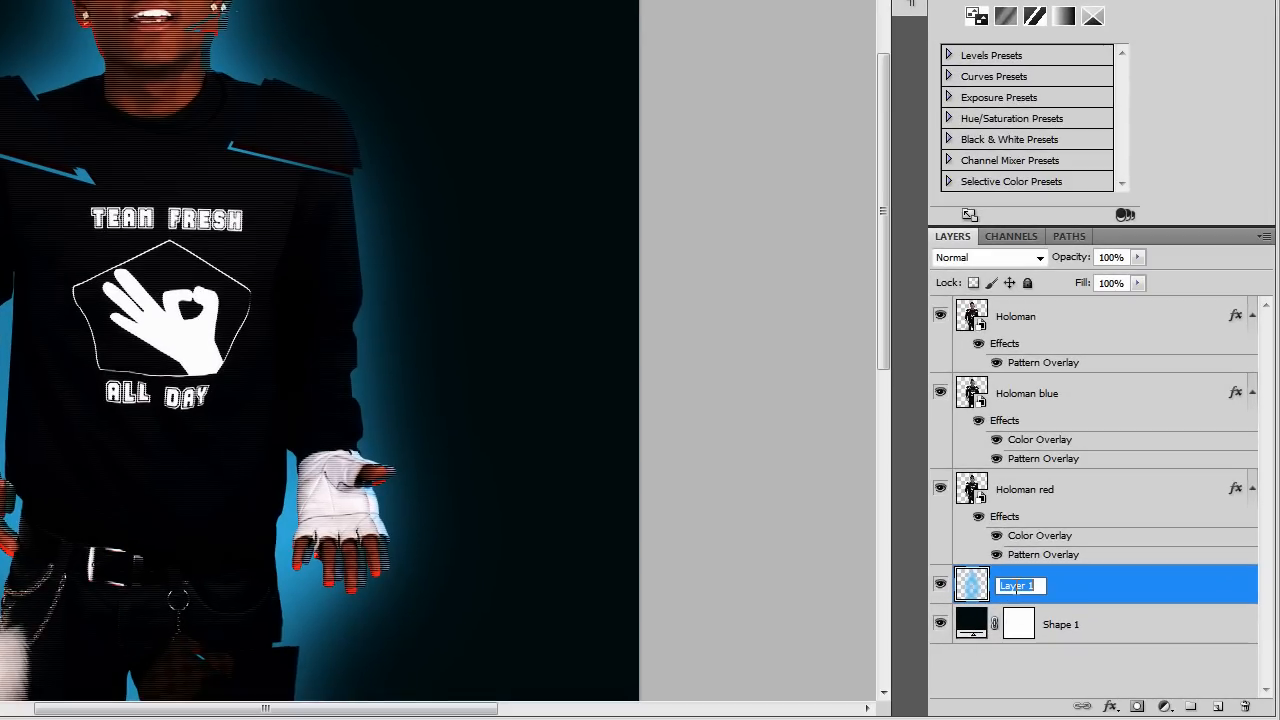
# Name the blue glow layer 'holo bg'
pyautogui.write('hom')
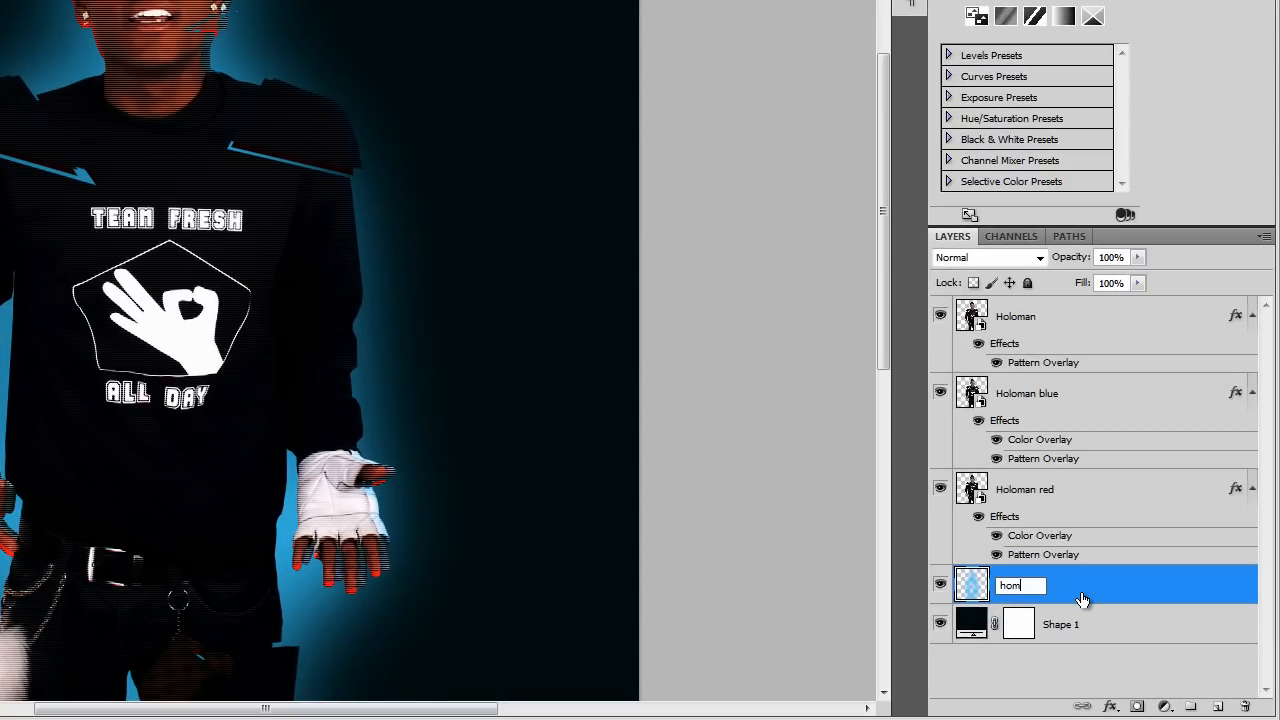
pyautogui.write('holo bg')
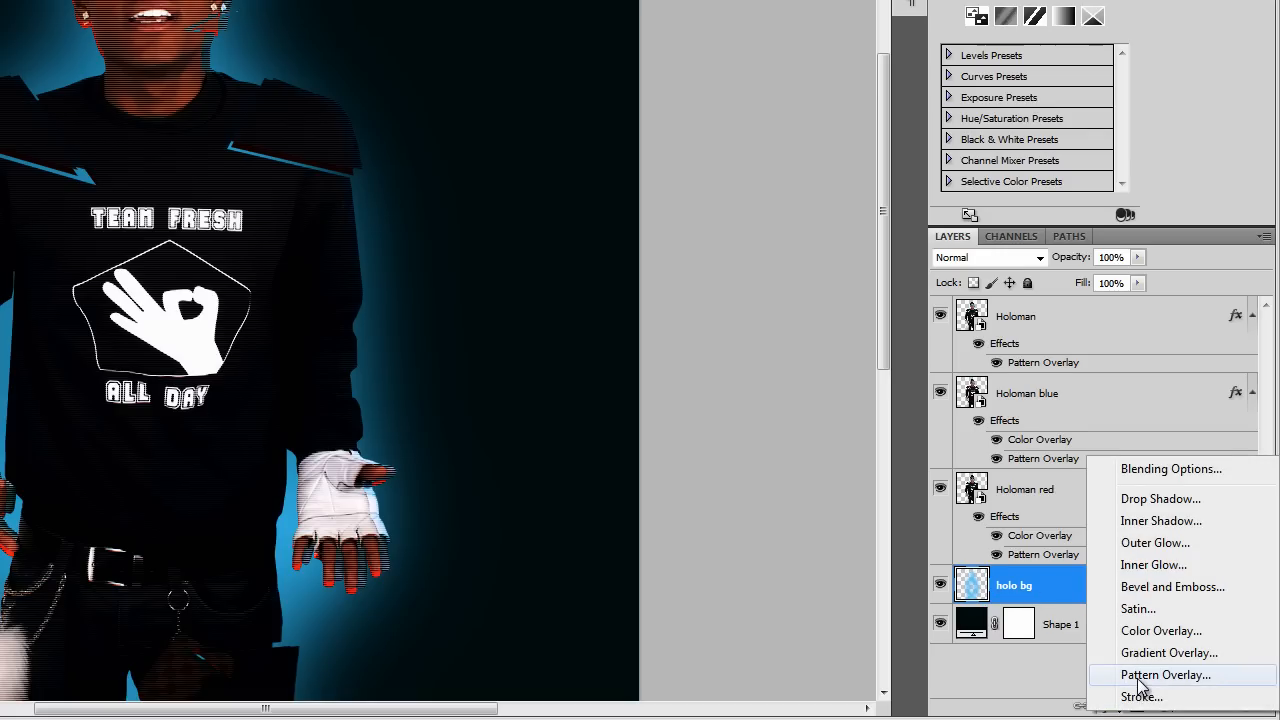
# Apply a striped Pattern Overlay to holo bg with its blend mode set to Overlay
pyautogui.click(1166, 676)
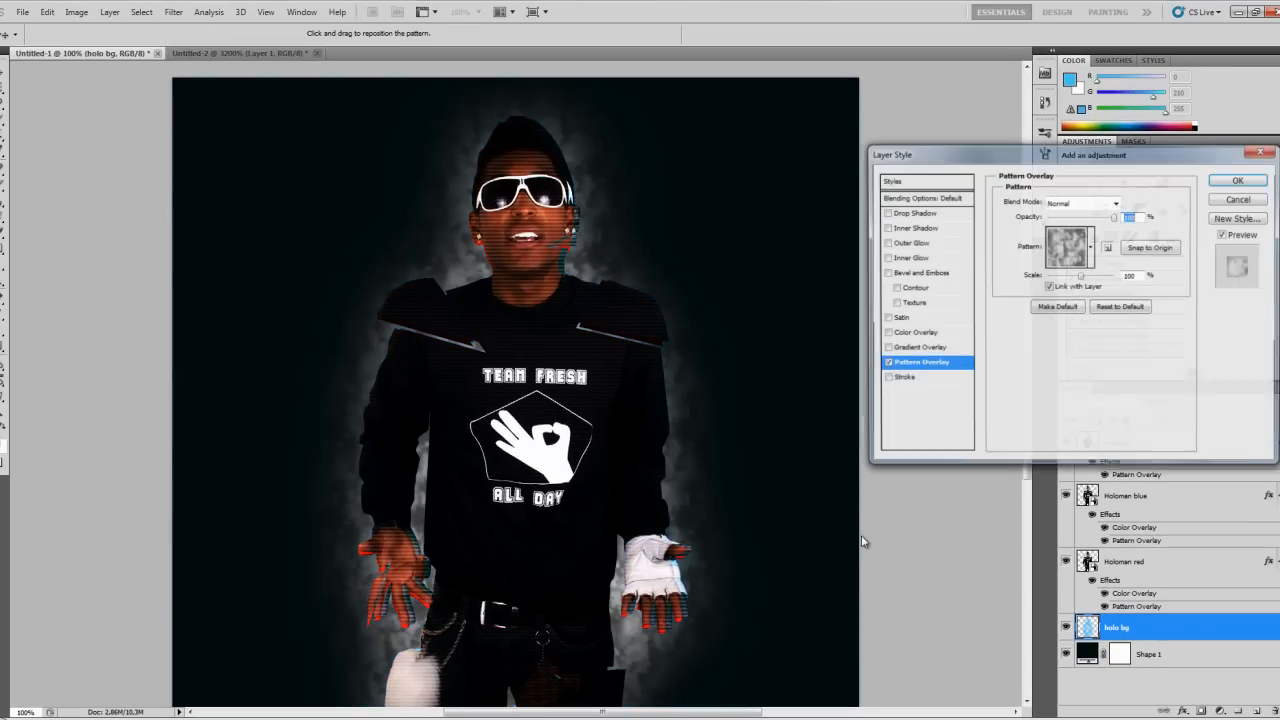
pyautogui.click(1102, 246)
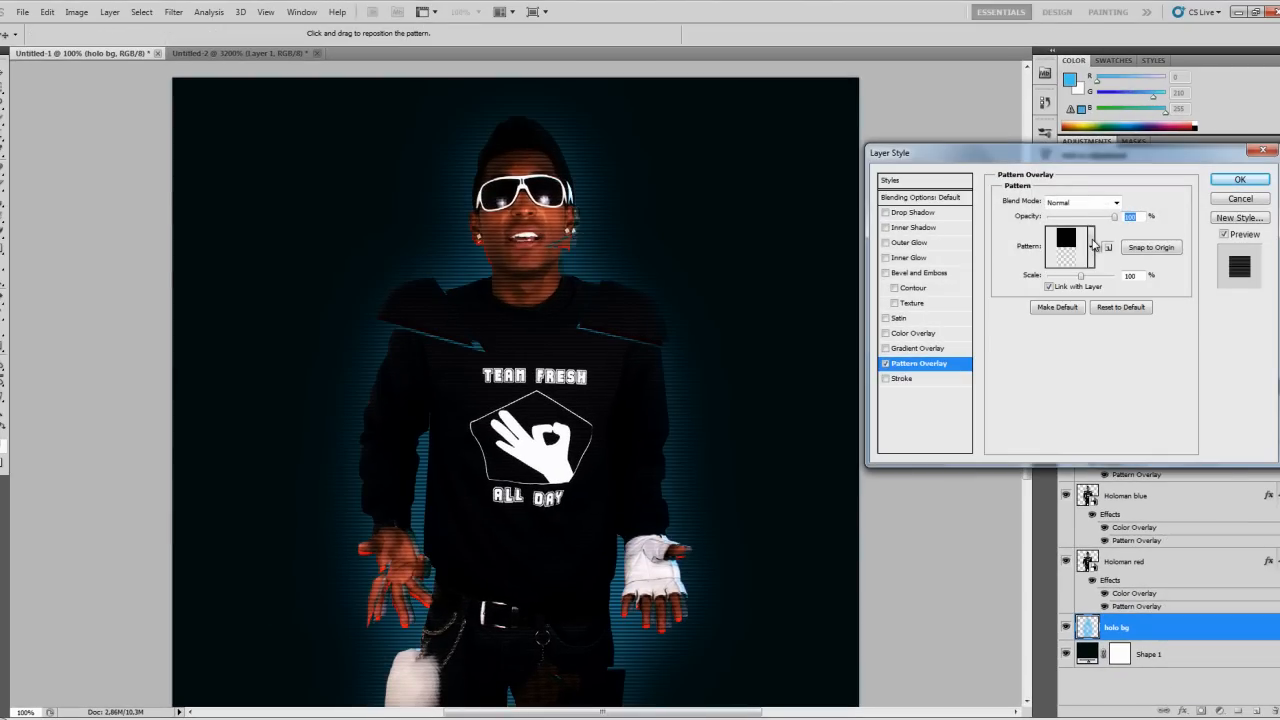
pyautogui.click(1114, 202)
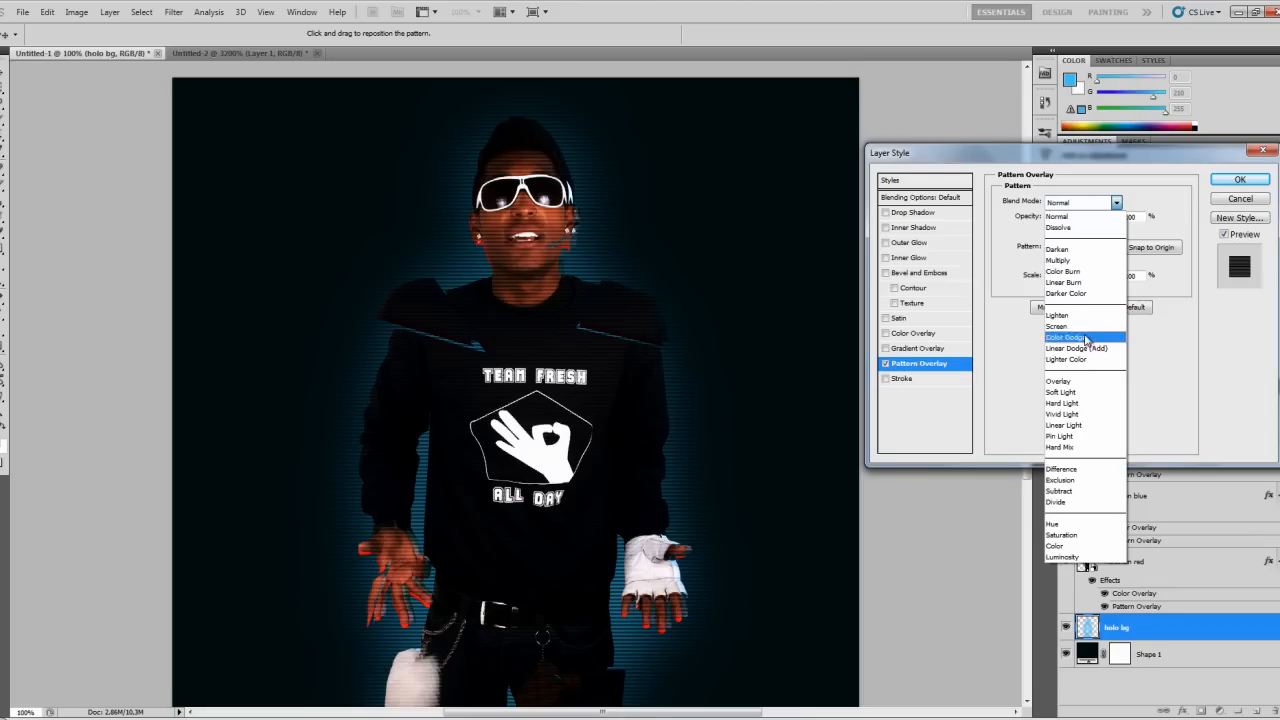
pyautogui.click(1058, 380)
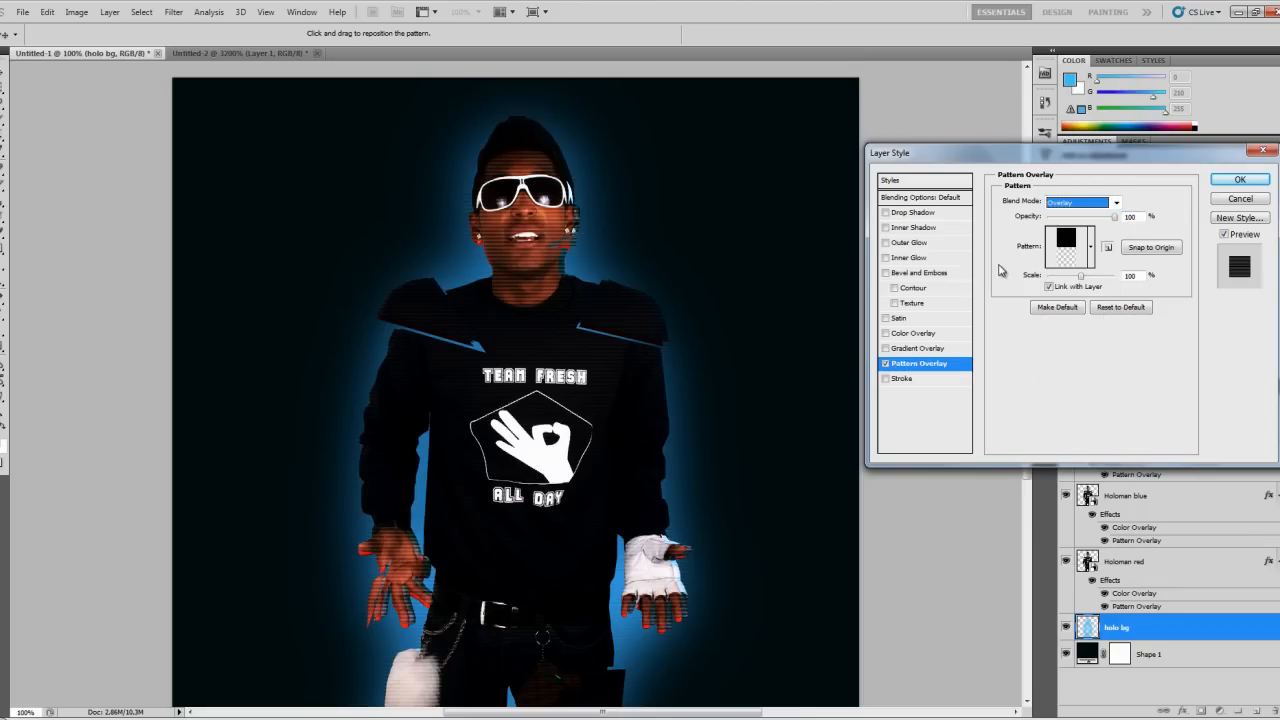
pyautogui.click(924, 198)
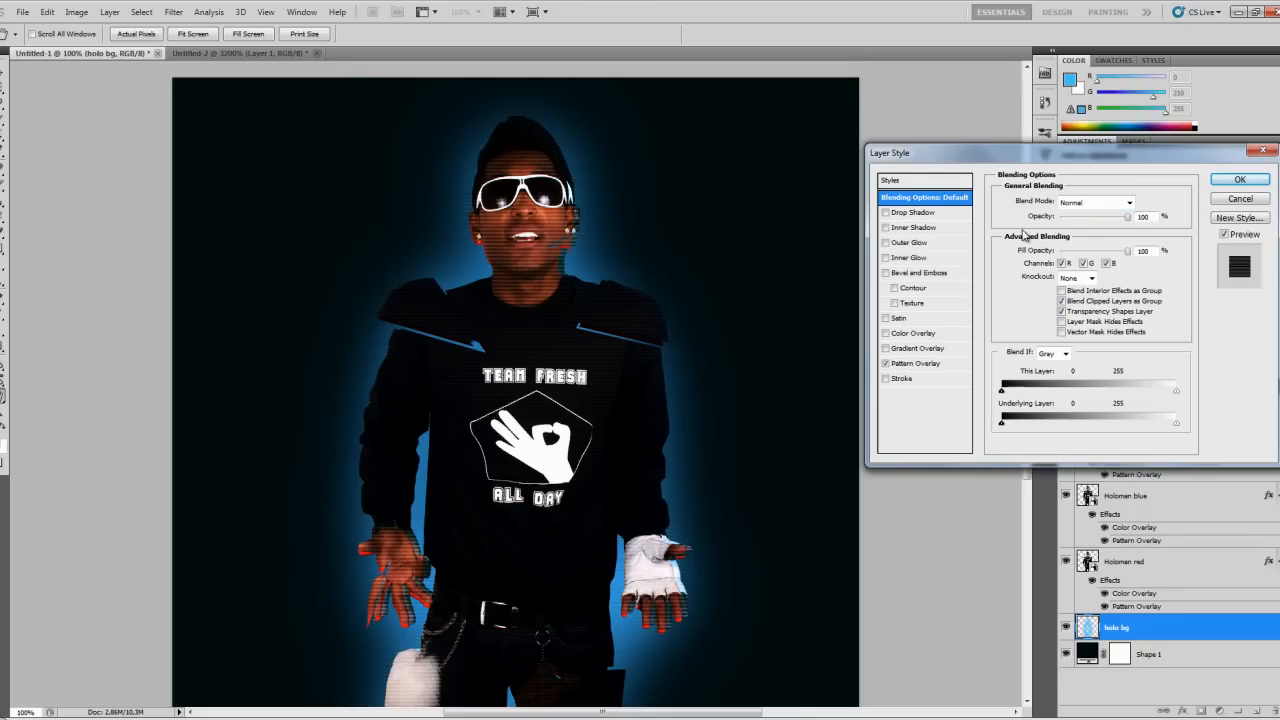